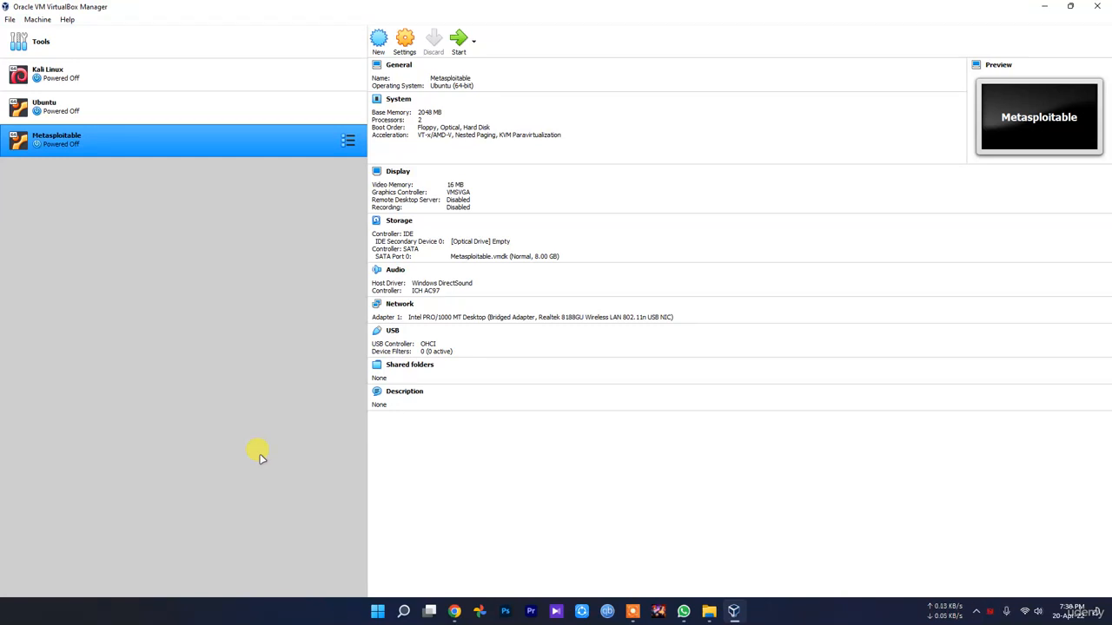
mouse_move(152, 195)
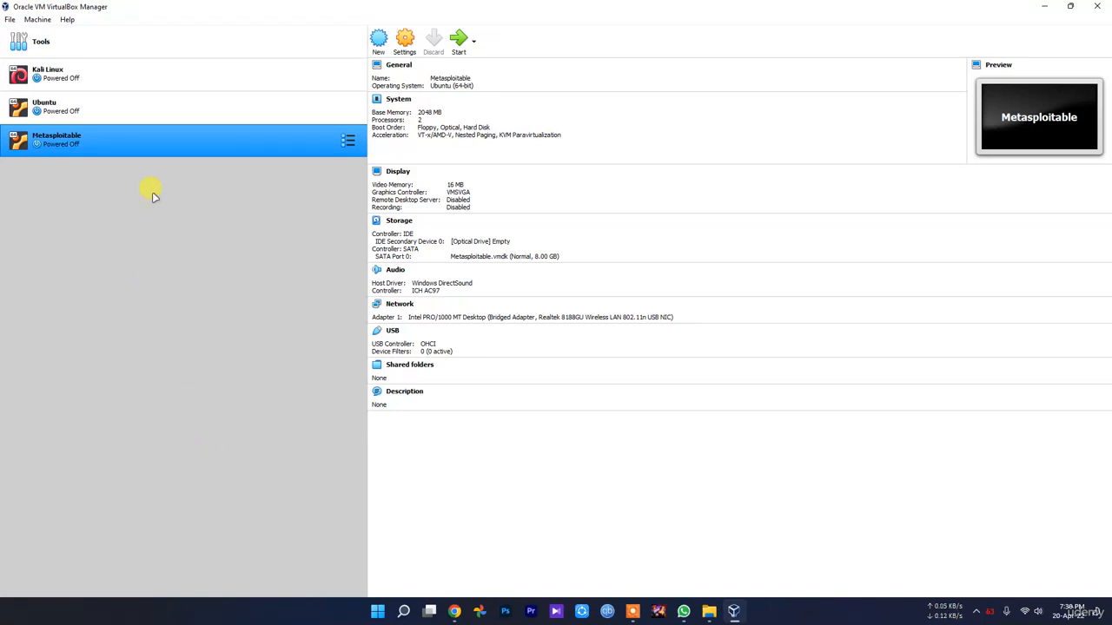
mouse_move(122, 291)
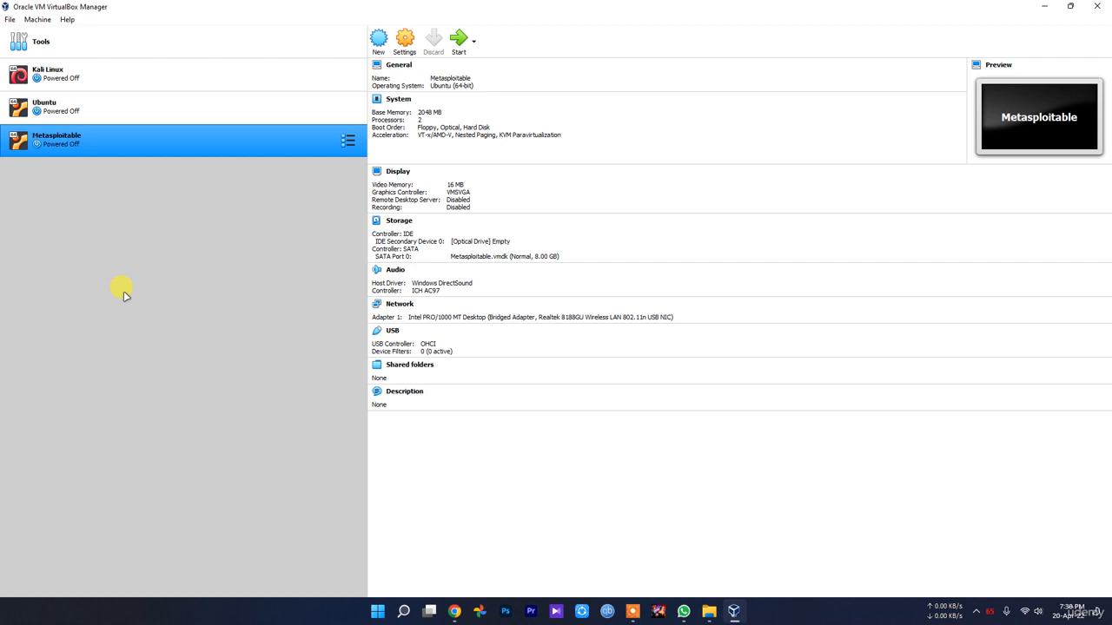
mouse_move(154, 292)
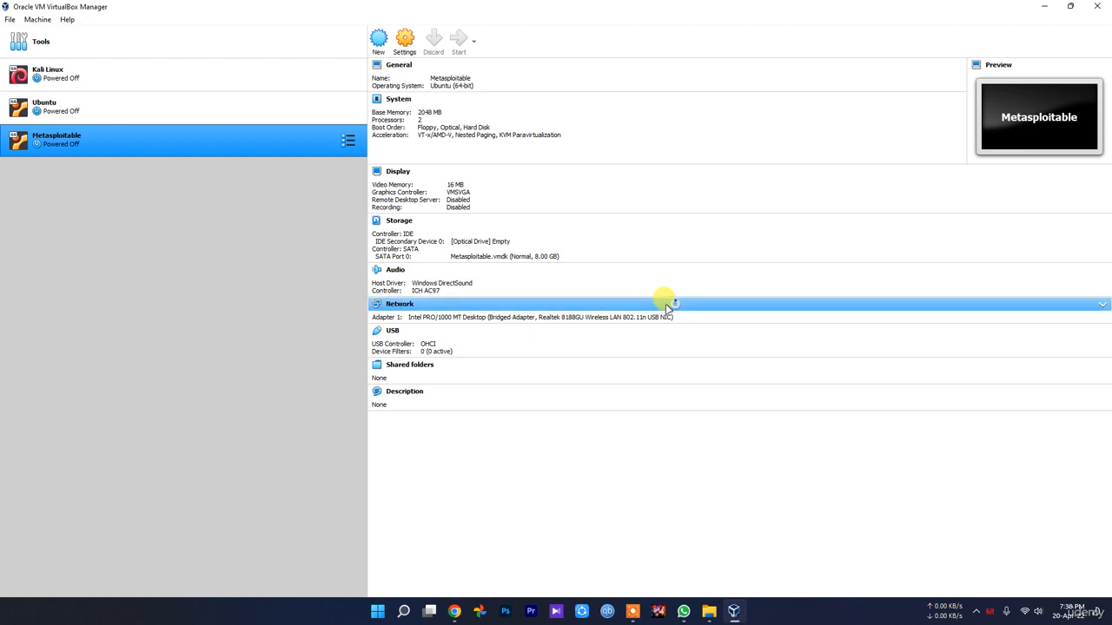
- Start the Metasploitable virtual machine from the VirtualBox Manager
click(459, 39)
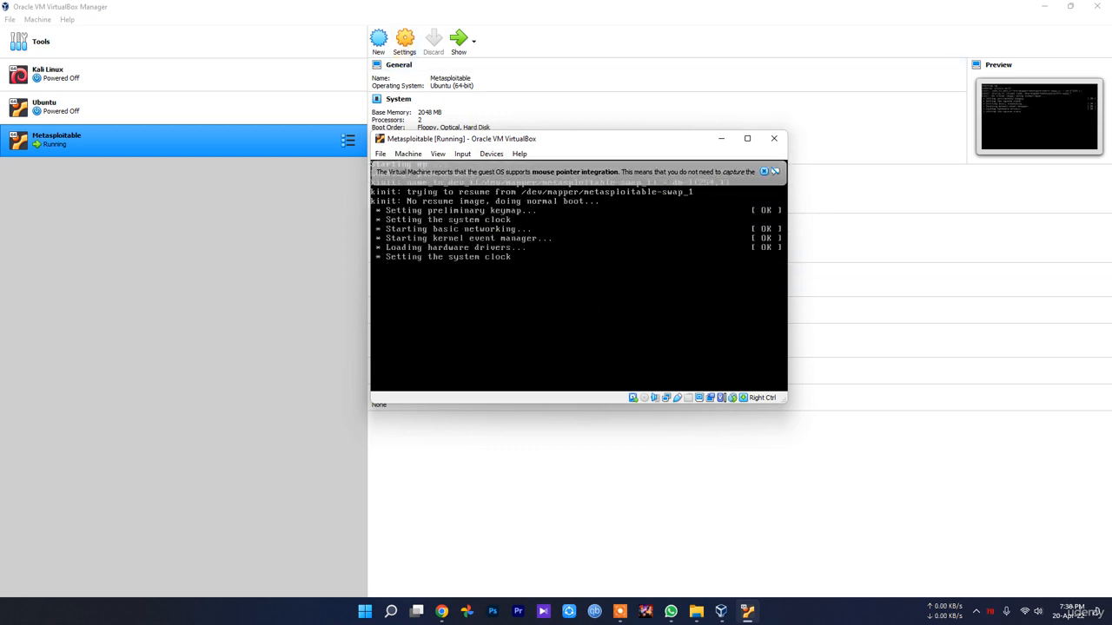
- Review Metasploitable's System, Storage and Network settings, confirming the adapter stays Bridged Adapter
click(404, 39)
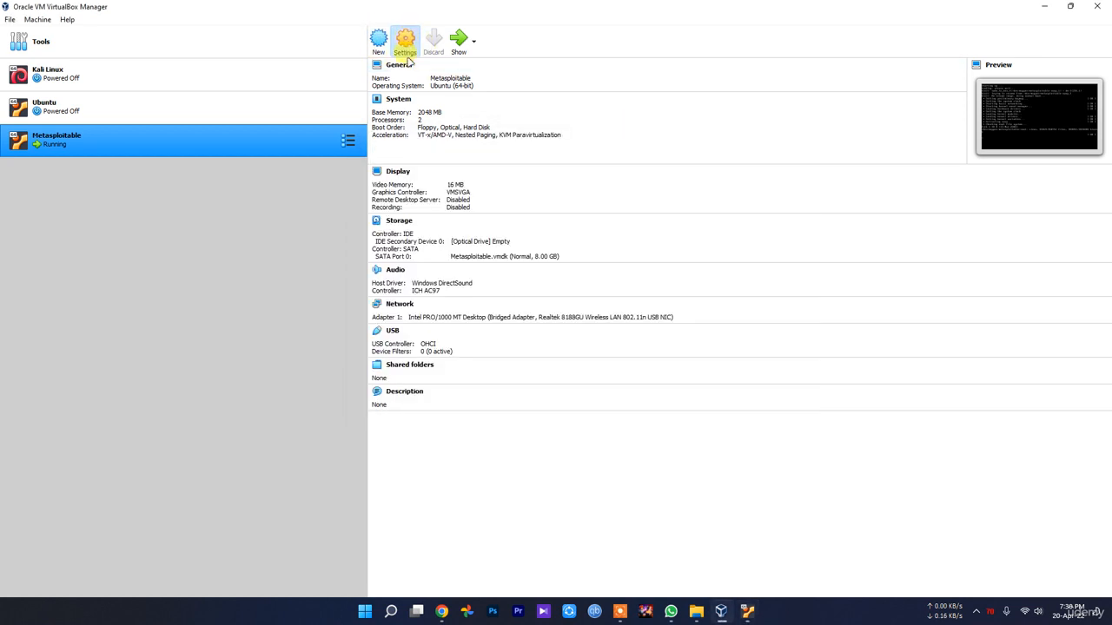
click(405, 41)
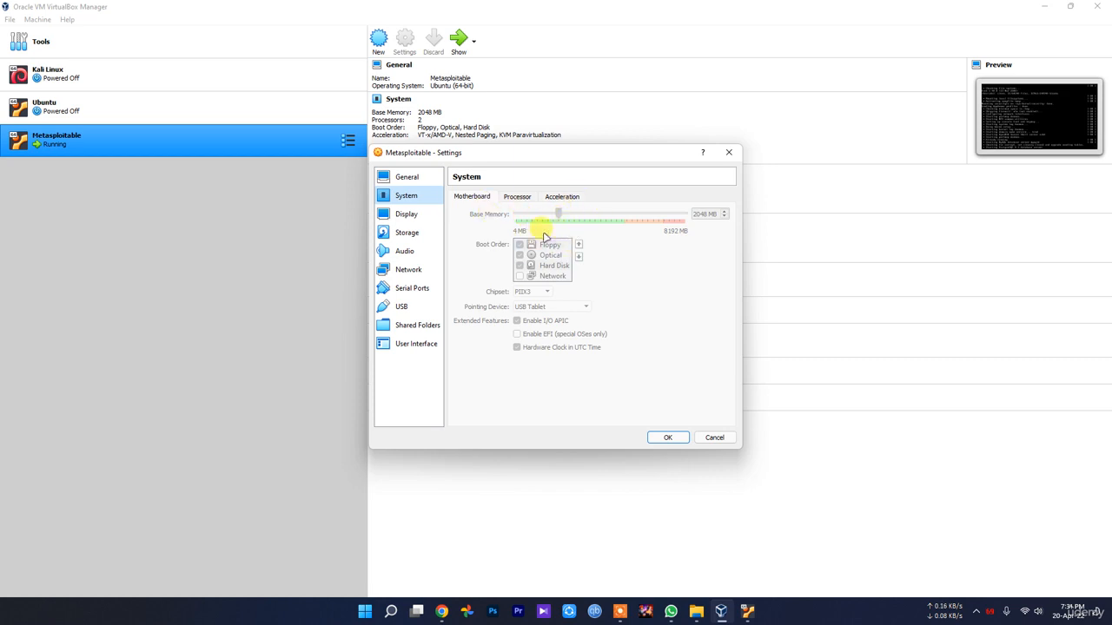
click(516, 196)
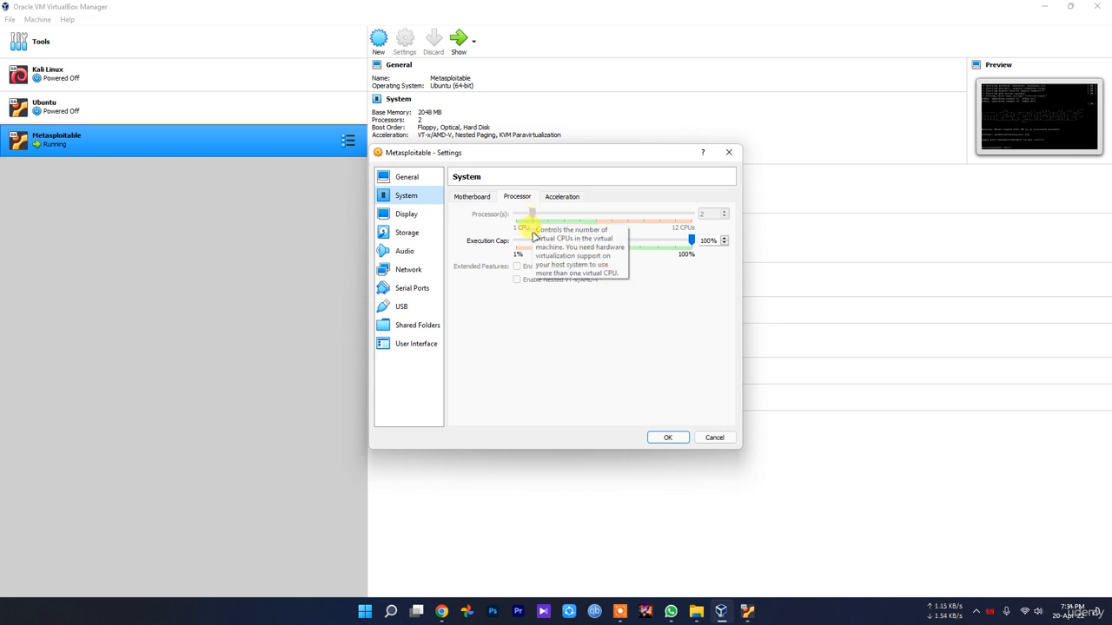
click(406, 232)
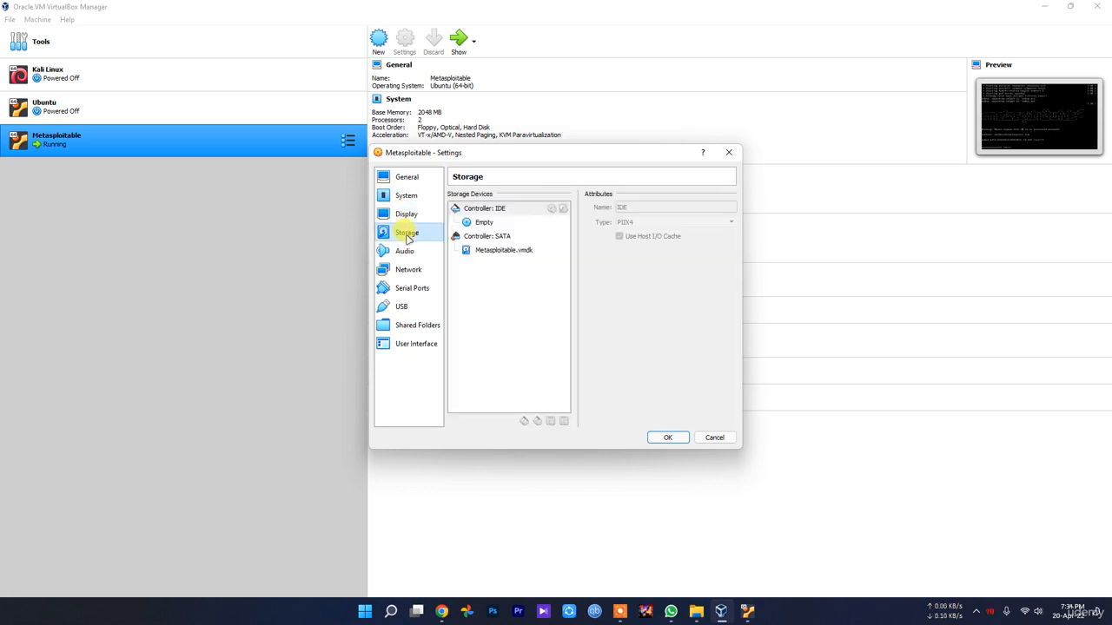
click(409, 269)
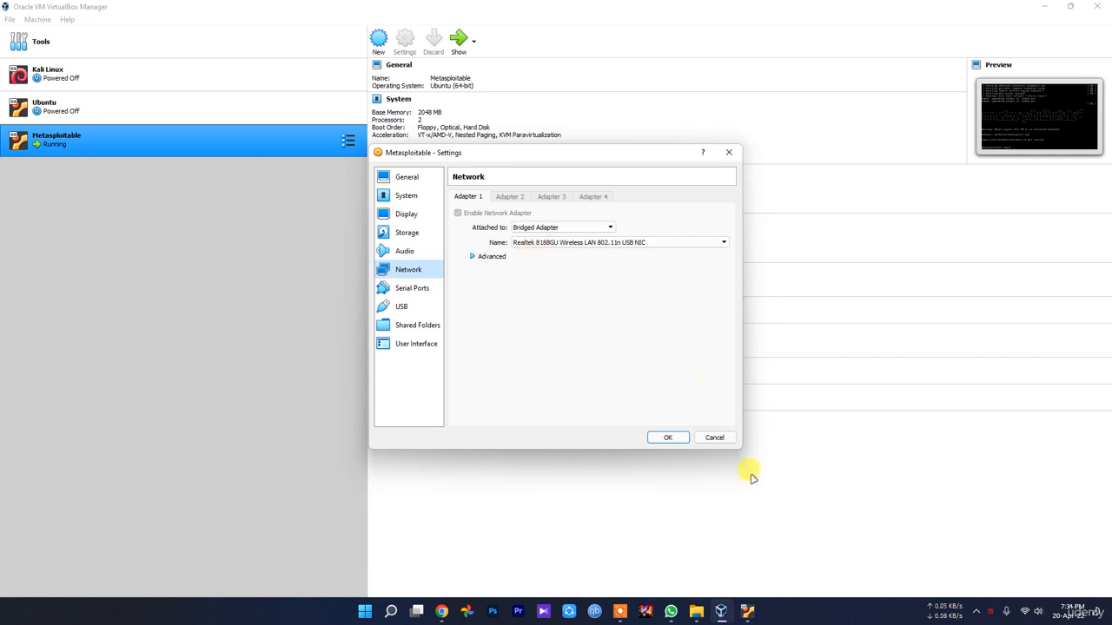
mouse_move(576, 375)
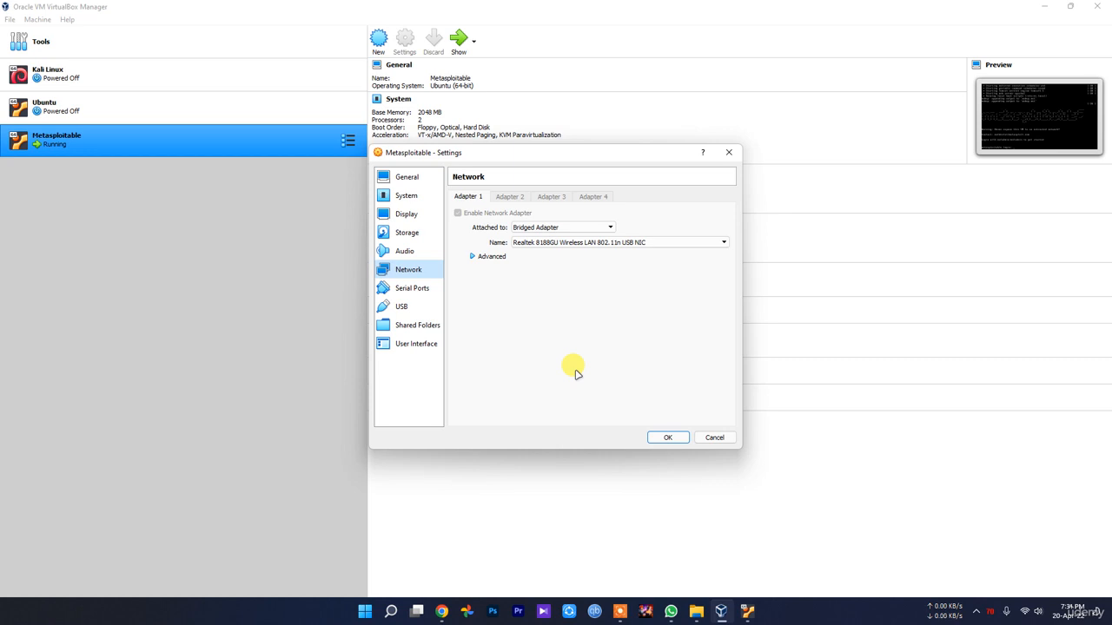
mouse_move(607, 408)
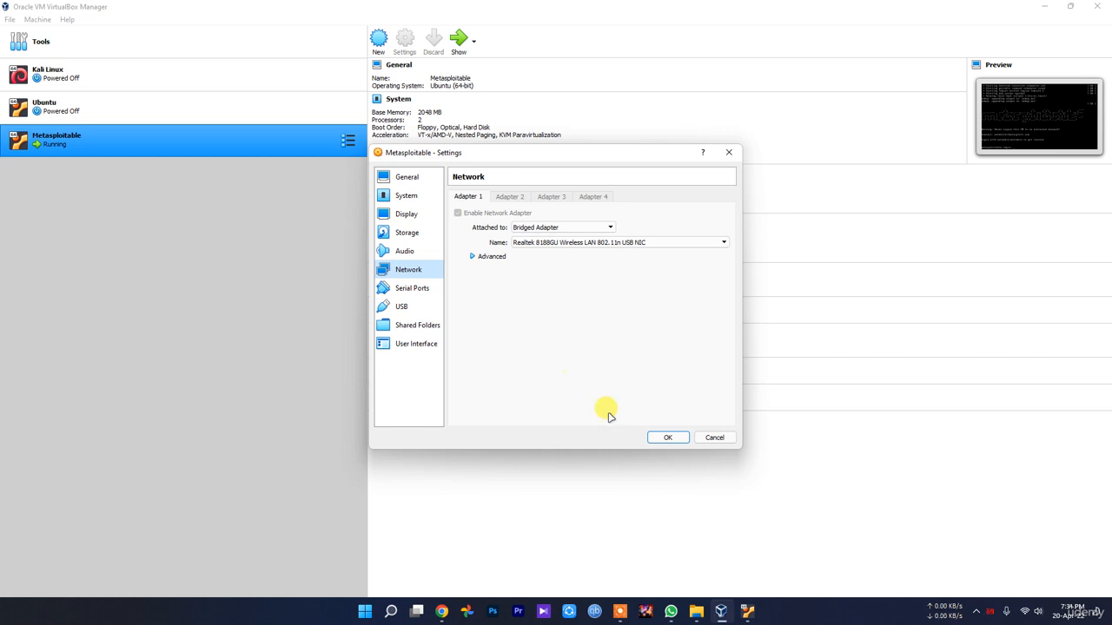
click(609, 227)
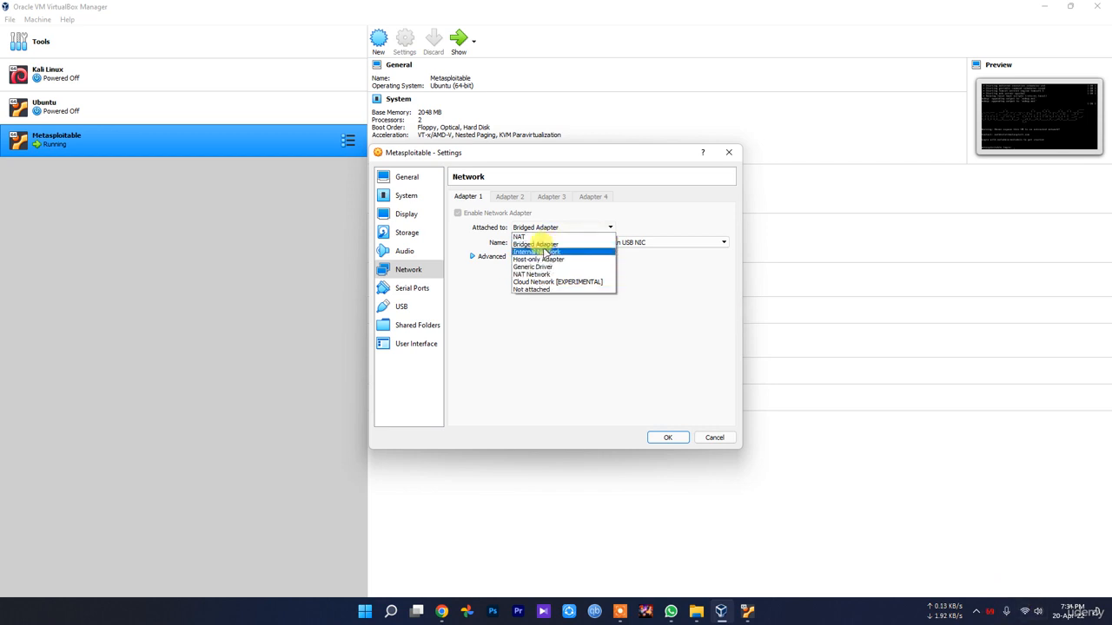
mouse_move(549, 274)
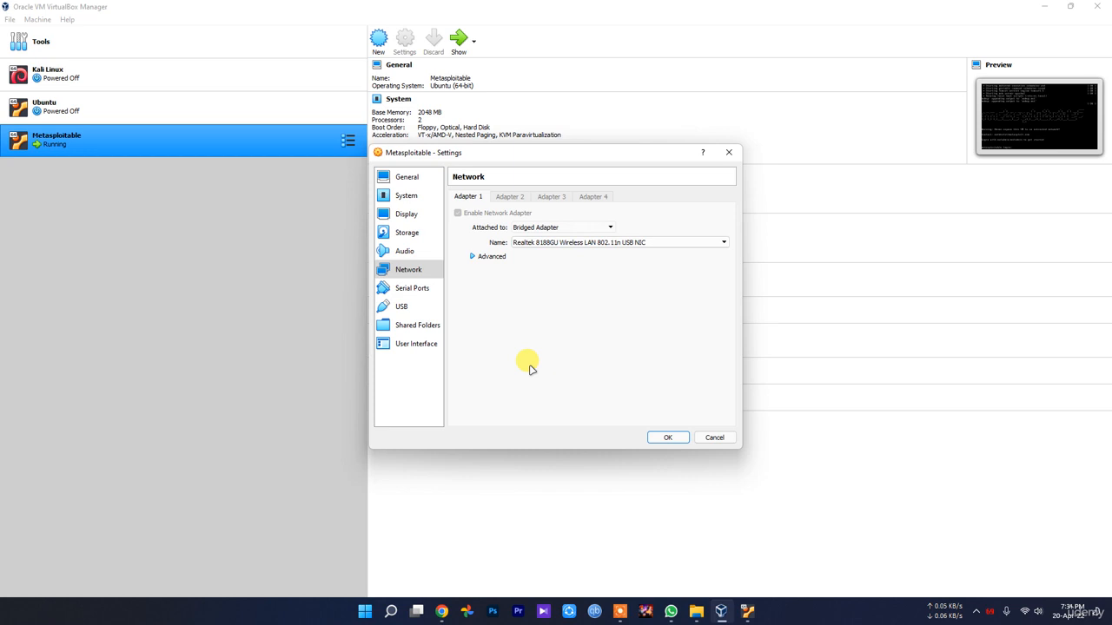
click(412, 287)
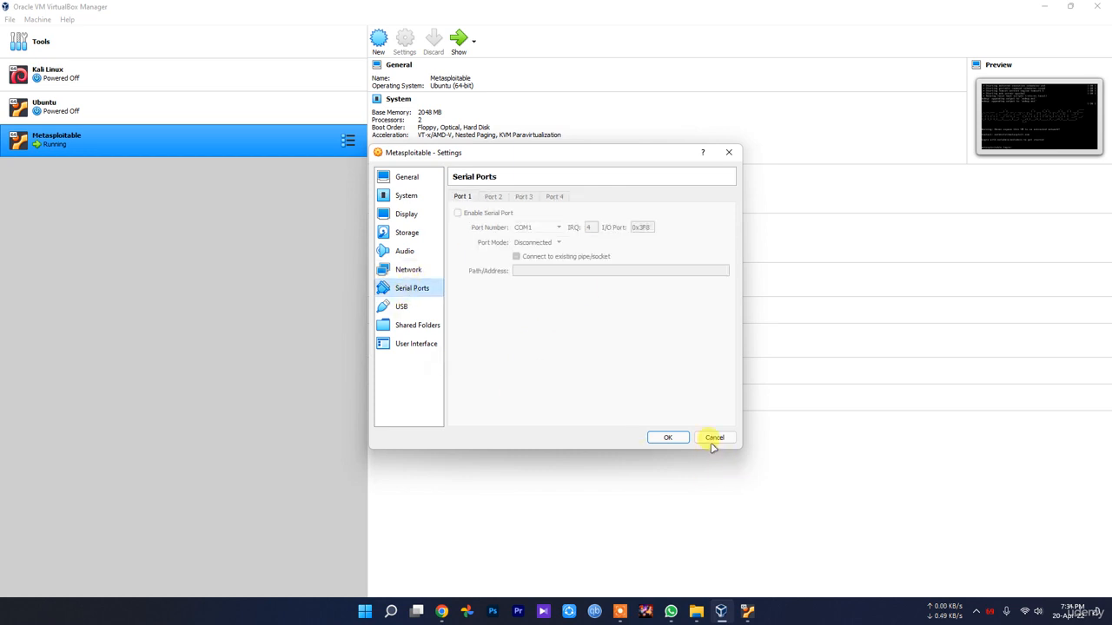
- Cancel Settings, log in as msfadmin and run ifconfig showing 192.168.1.104
click(713, 437)
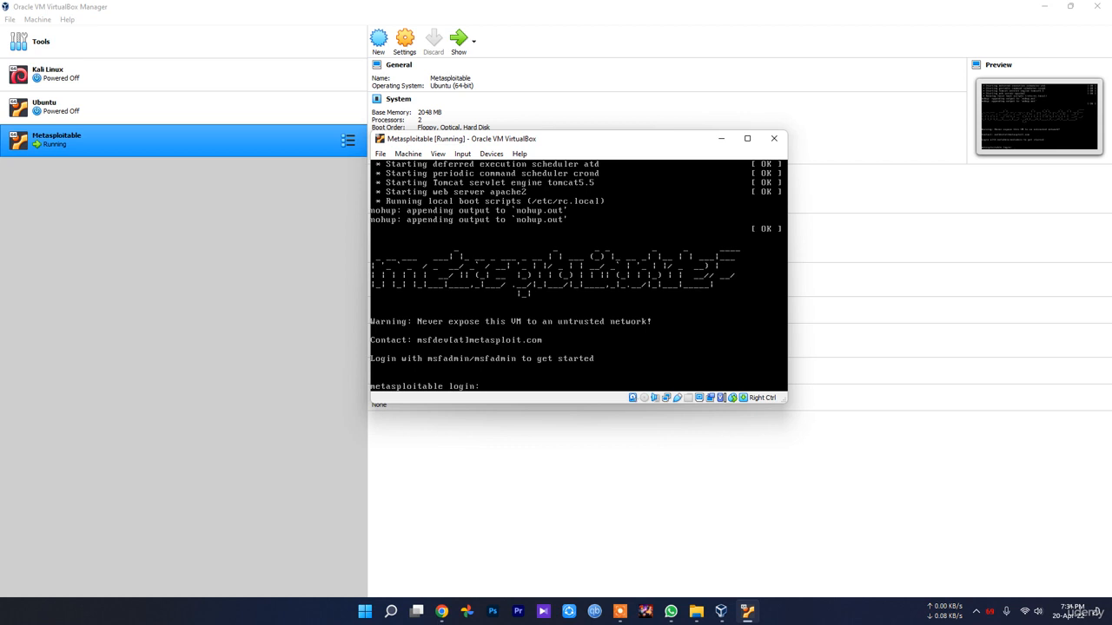
text(msfadmin)
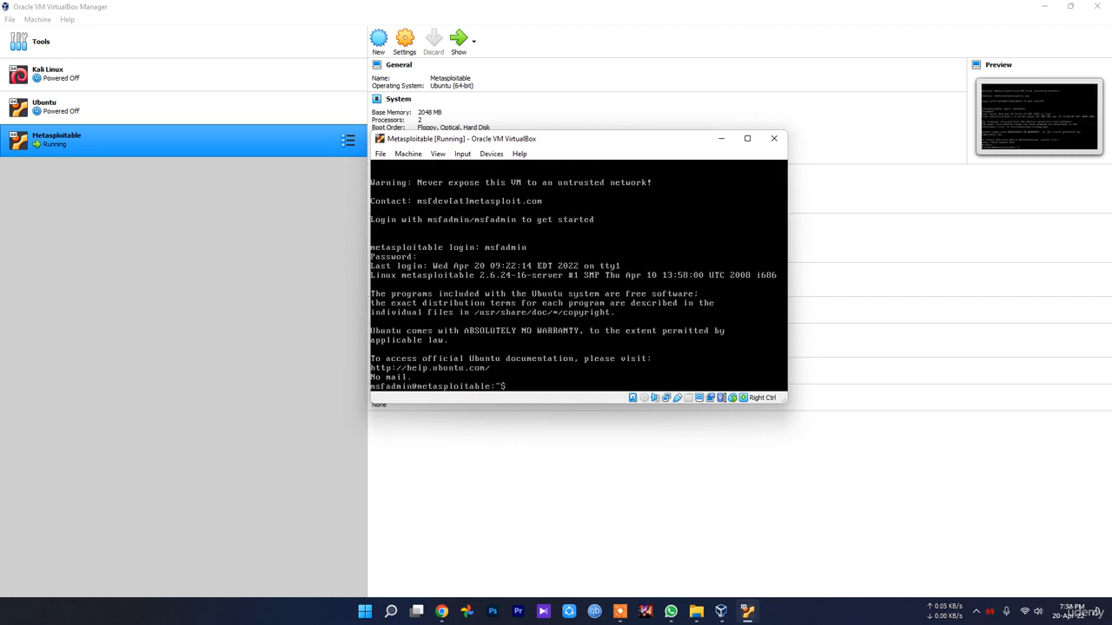
mouse_move(107, 126)
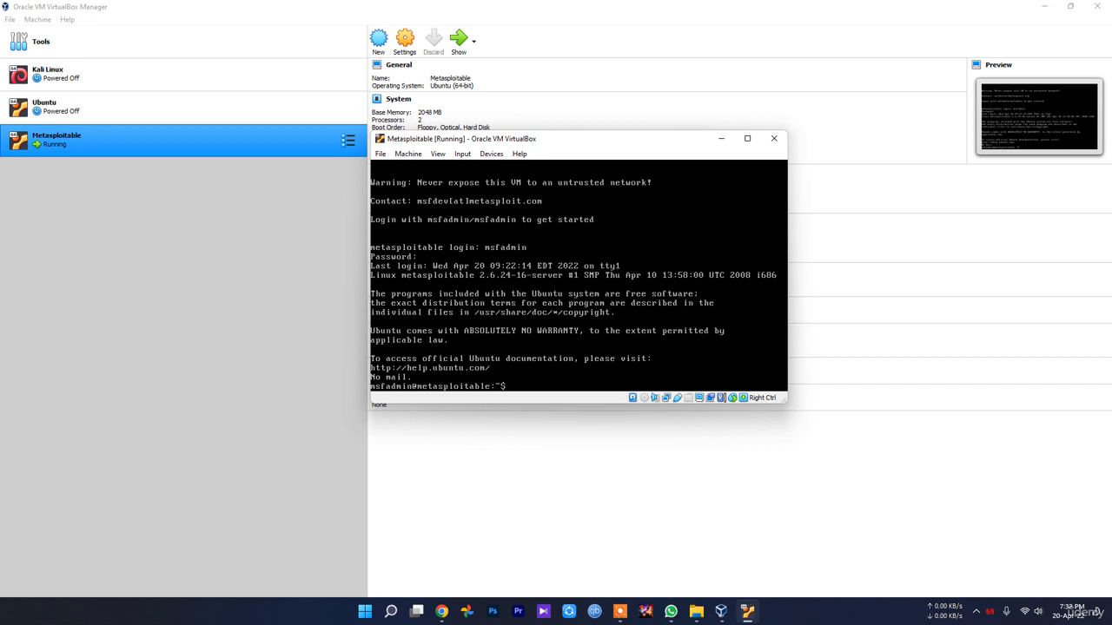
text(i)
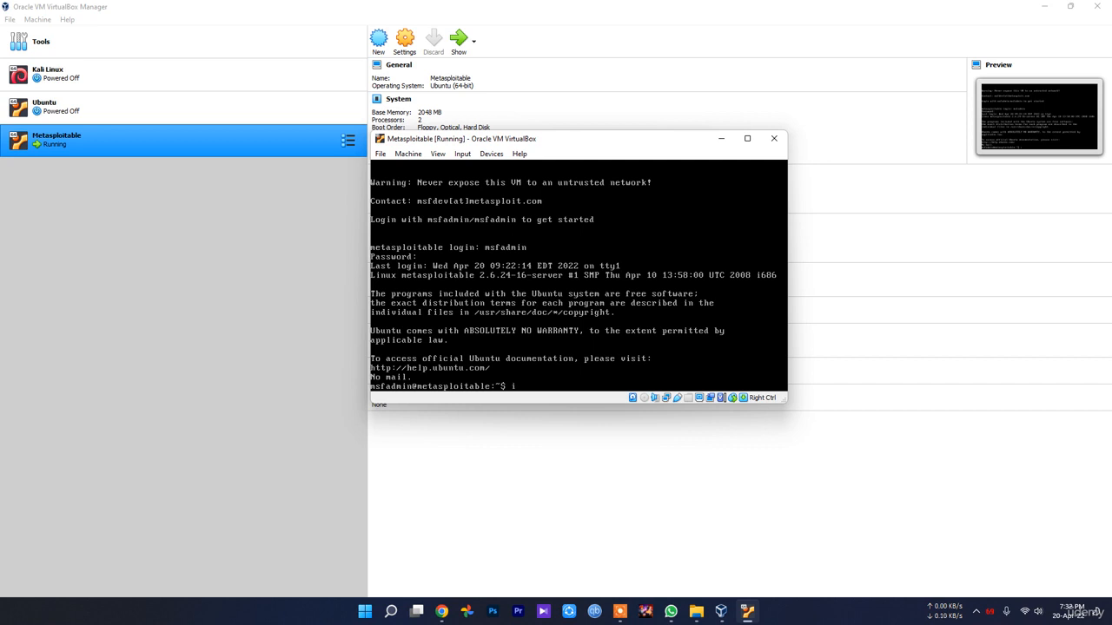
text(fconfig)
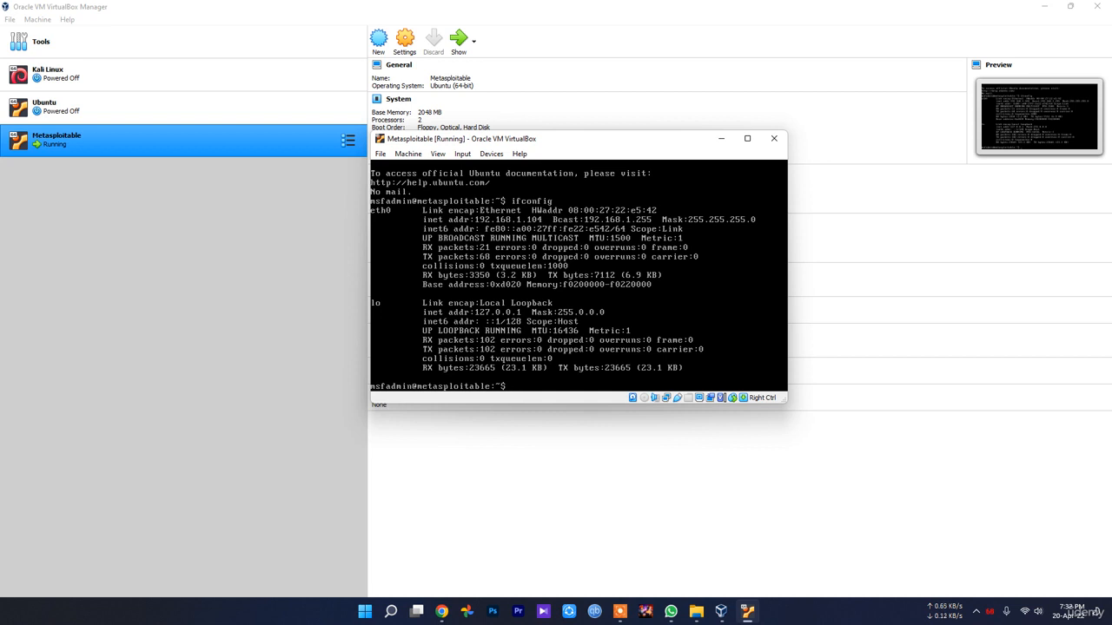
- Start the Kali Linux VM and log in as kali to its desktop
click(48, 74)
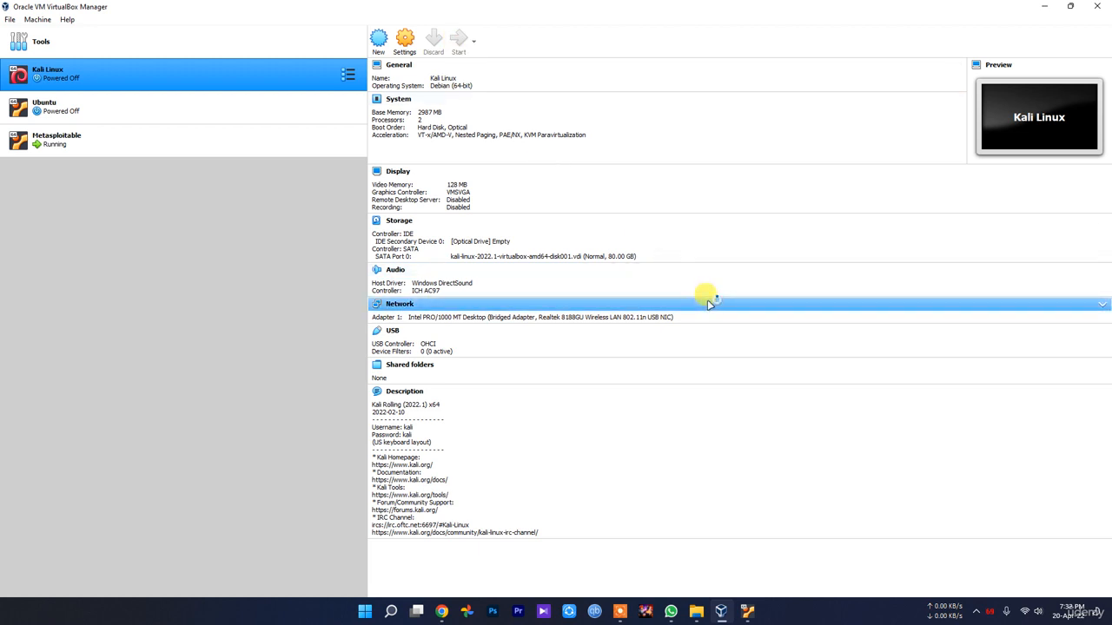
click(458, 39)
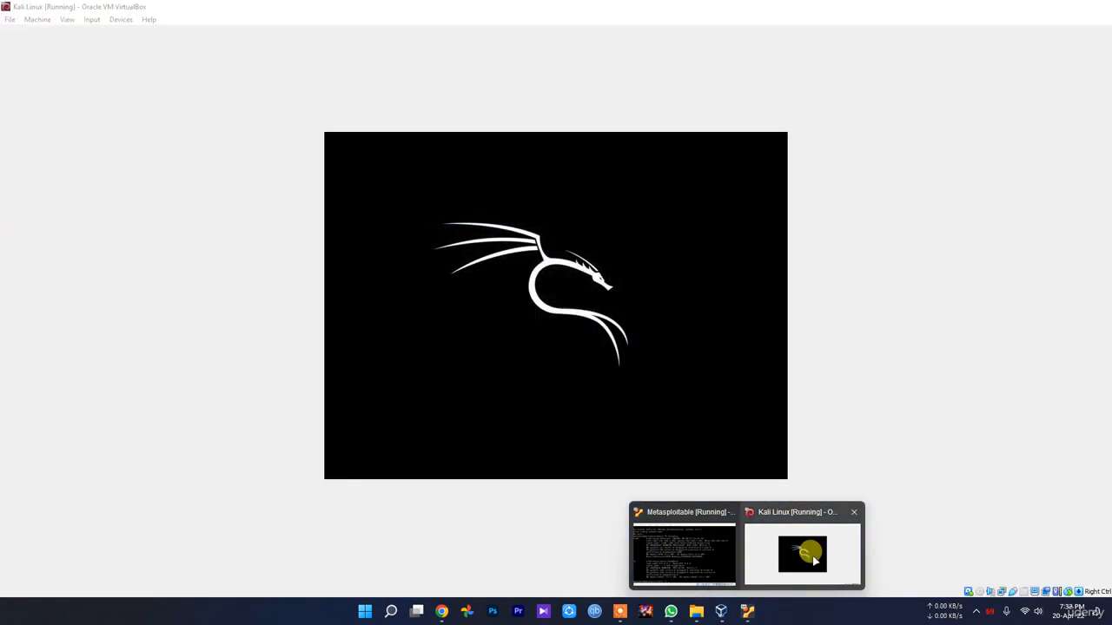
click(801, 553)
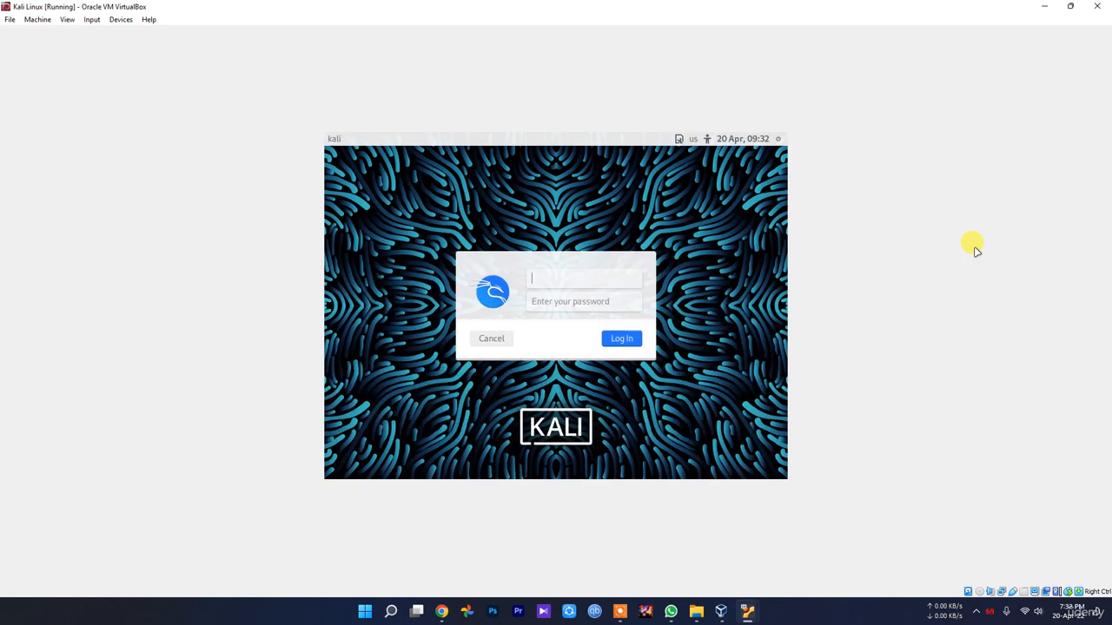
text(kali)
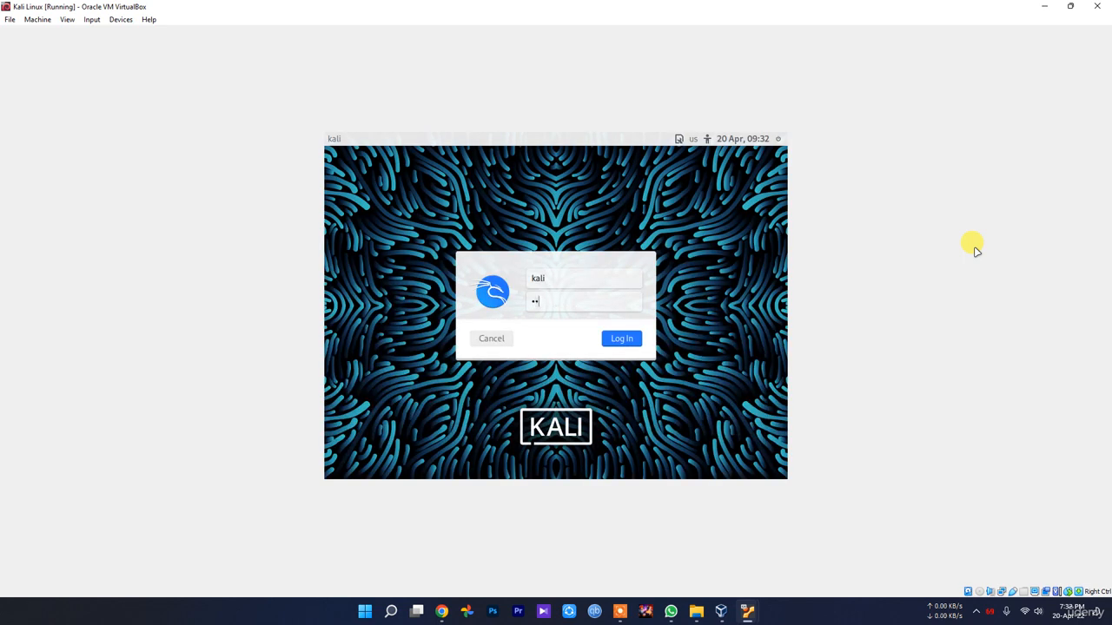
click(620, 338)
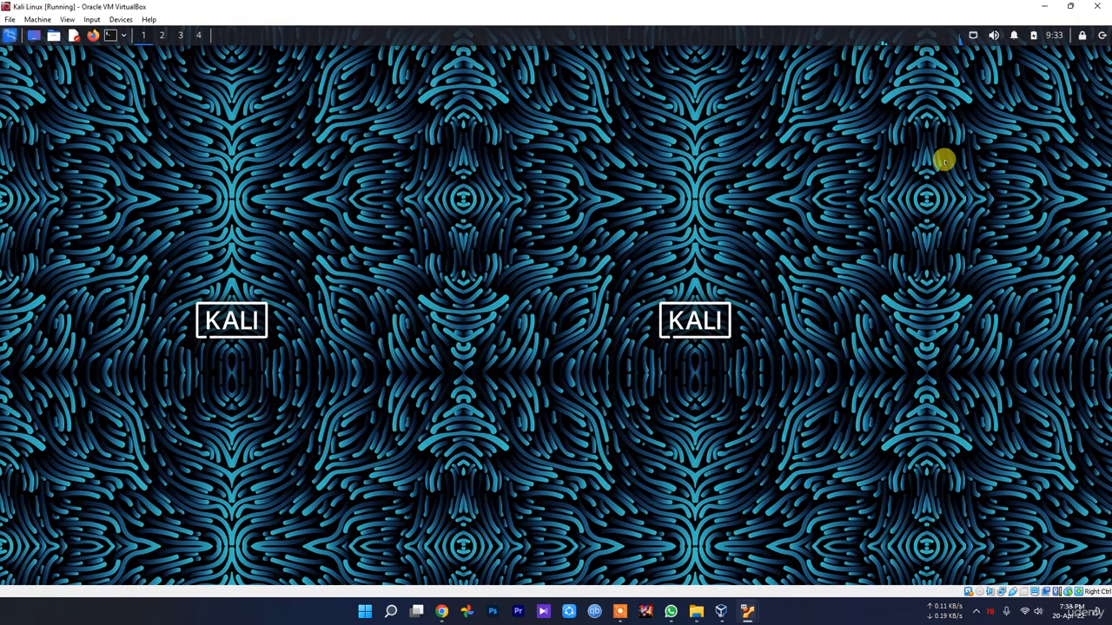
mouse_move(139, 67)
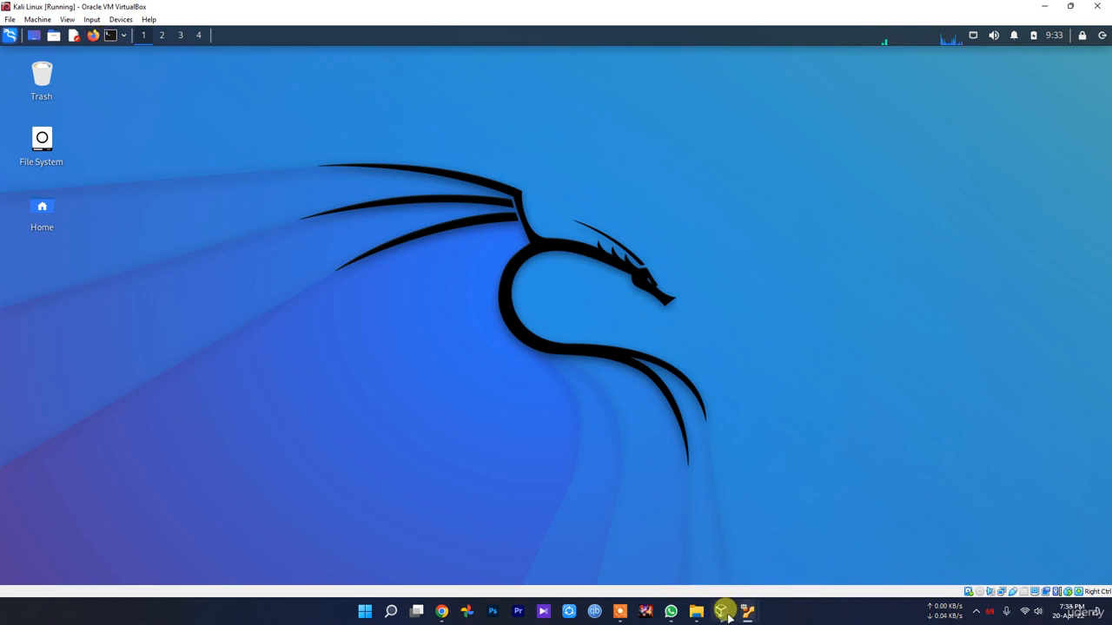
- Launch Firefox in Kali and load the Metasploitable2 page at 192.168.1.104
click(723, 611)
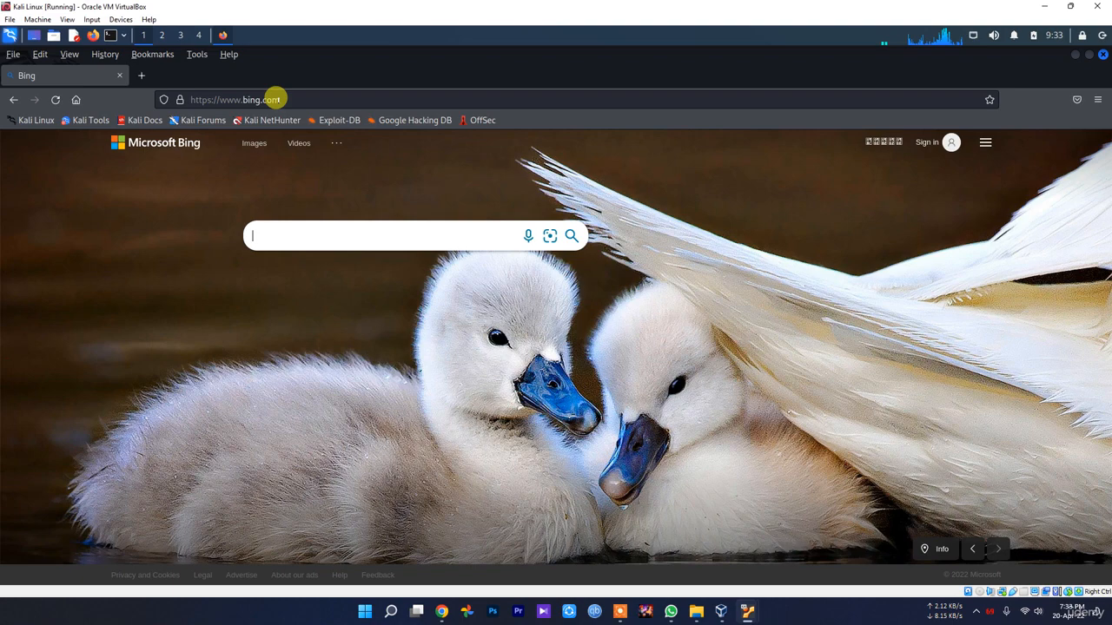
click(235, 100)
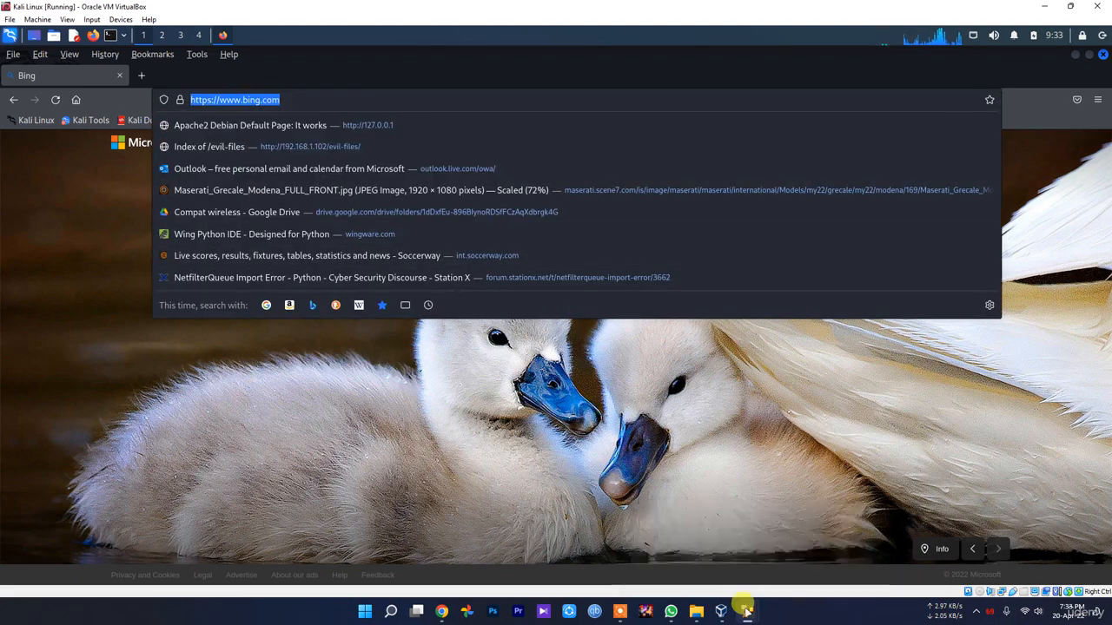
click(745, 611)
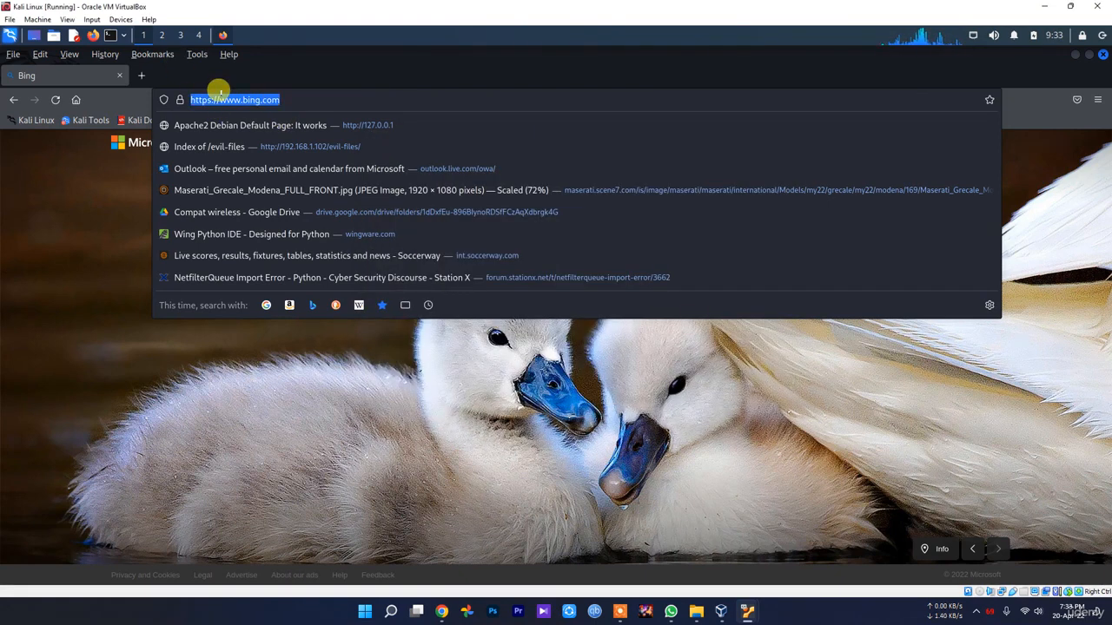
text(192.168.1.102/)
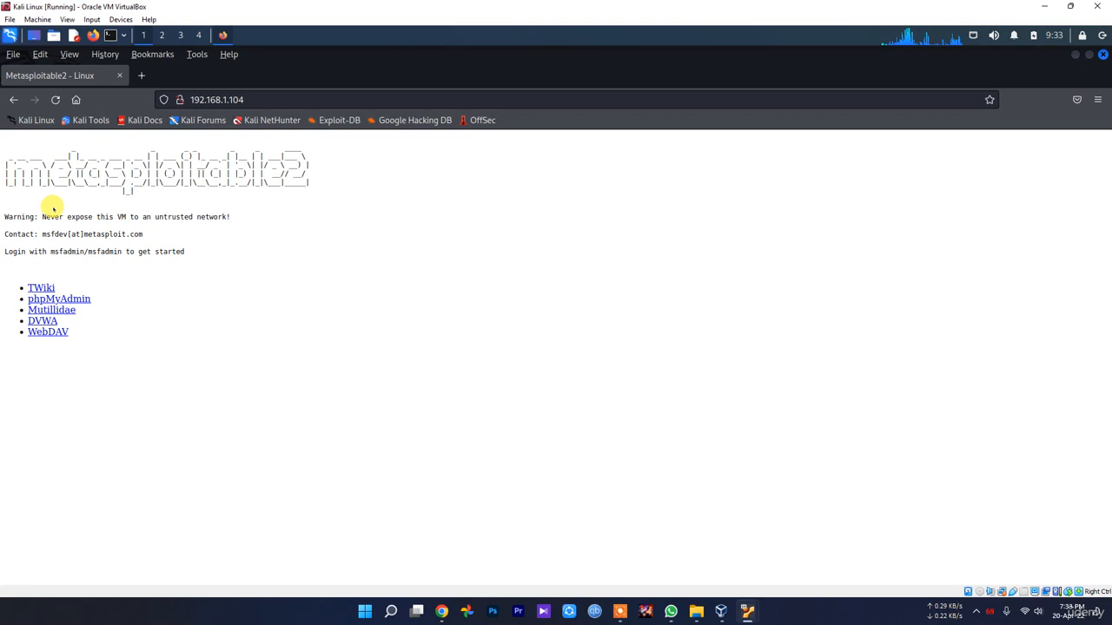
mouse_move(236, 260)
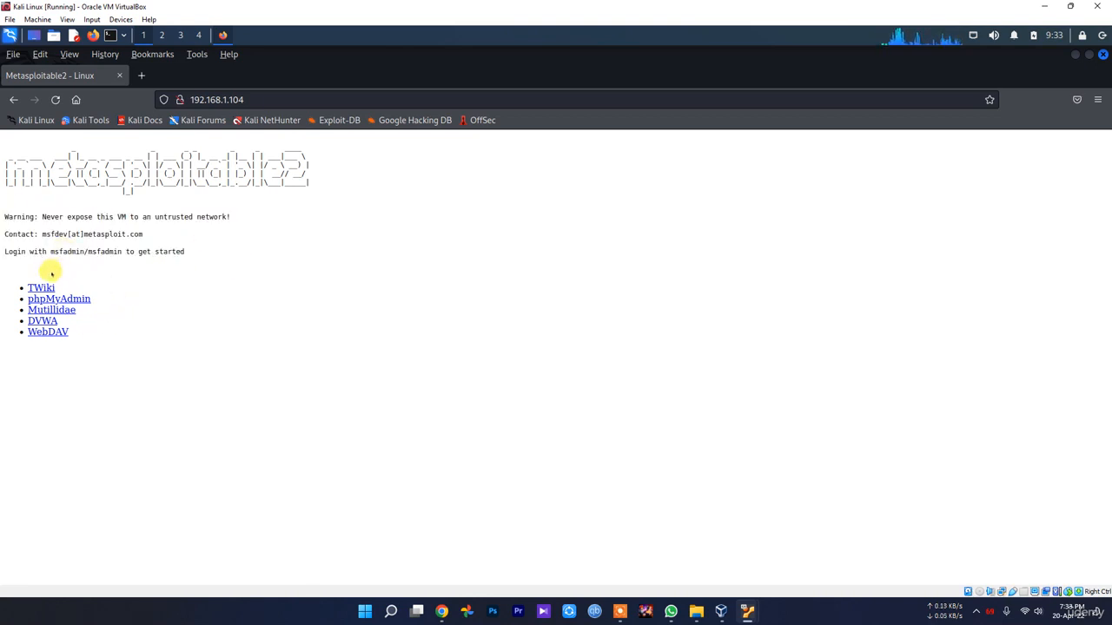
- Open Mutillidae and show its OWASP Top 10 lesson categories menu
click(59, 298)
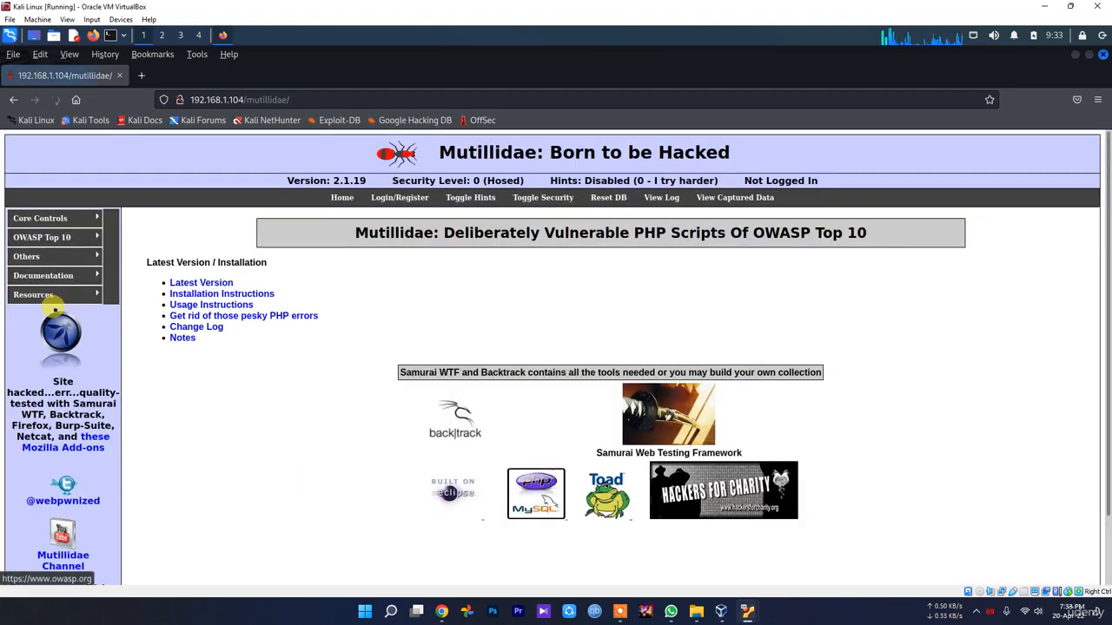
click(42, 237)
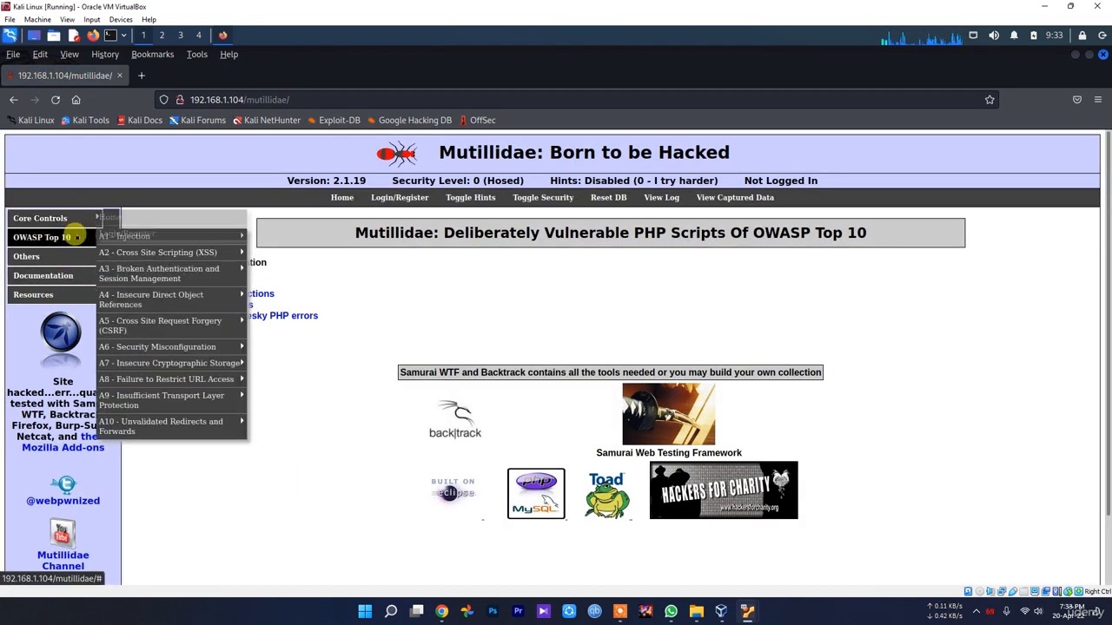
mouse_move(124, 236)
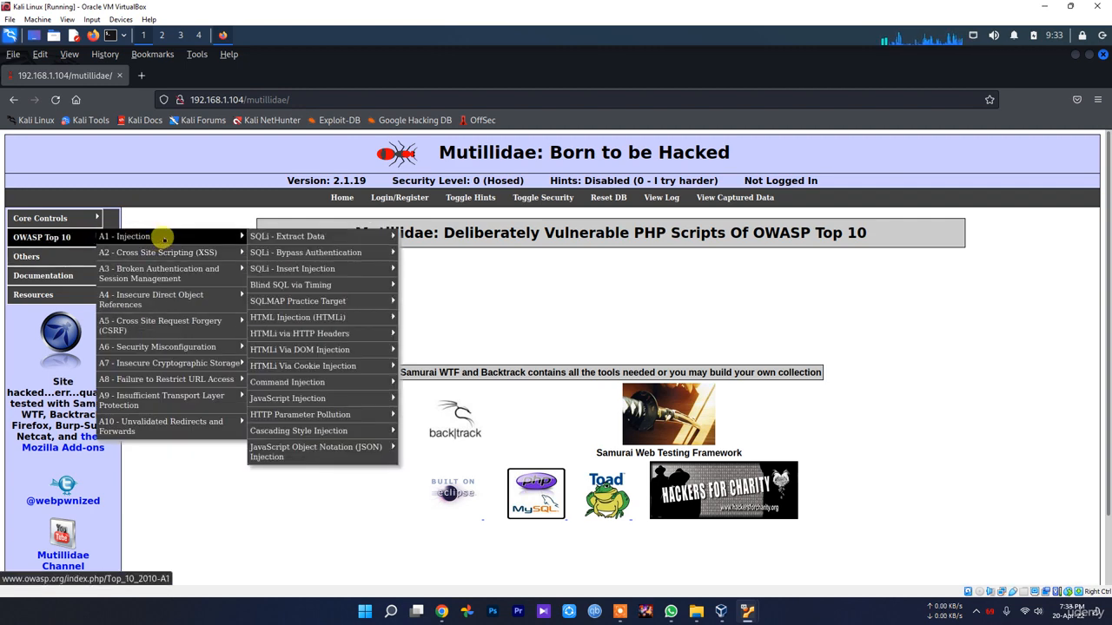
mouse_move(169, 363)
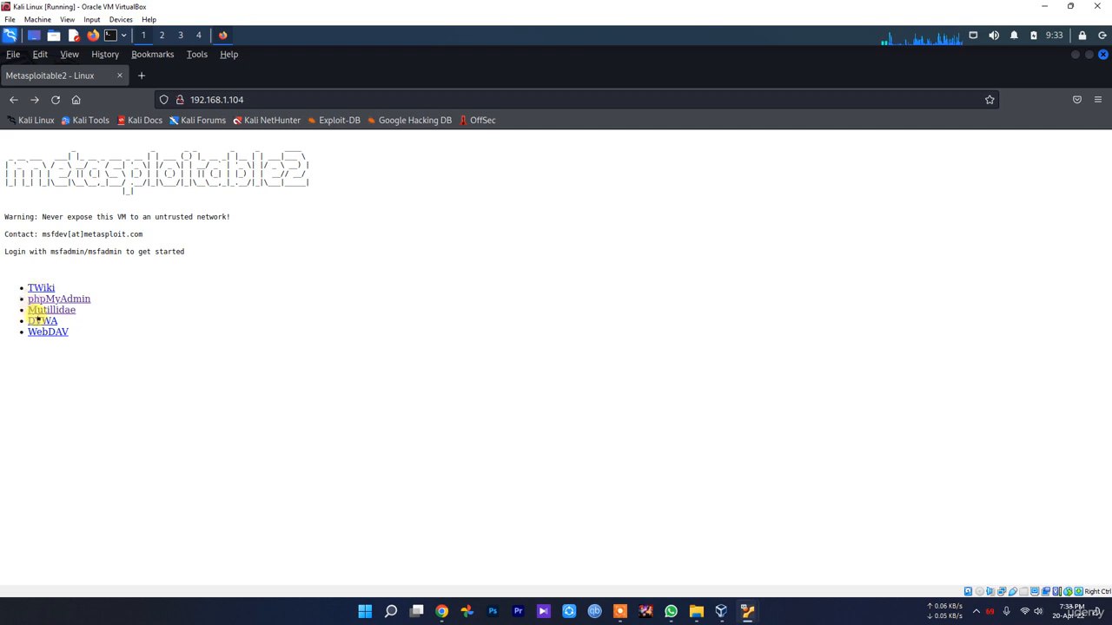
- Open the DVWA login page, focus the Username field, then bring up Kali Linux's settings
click(42, 321)
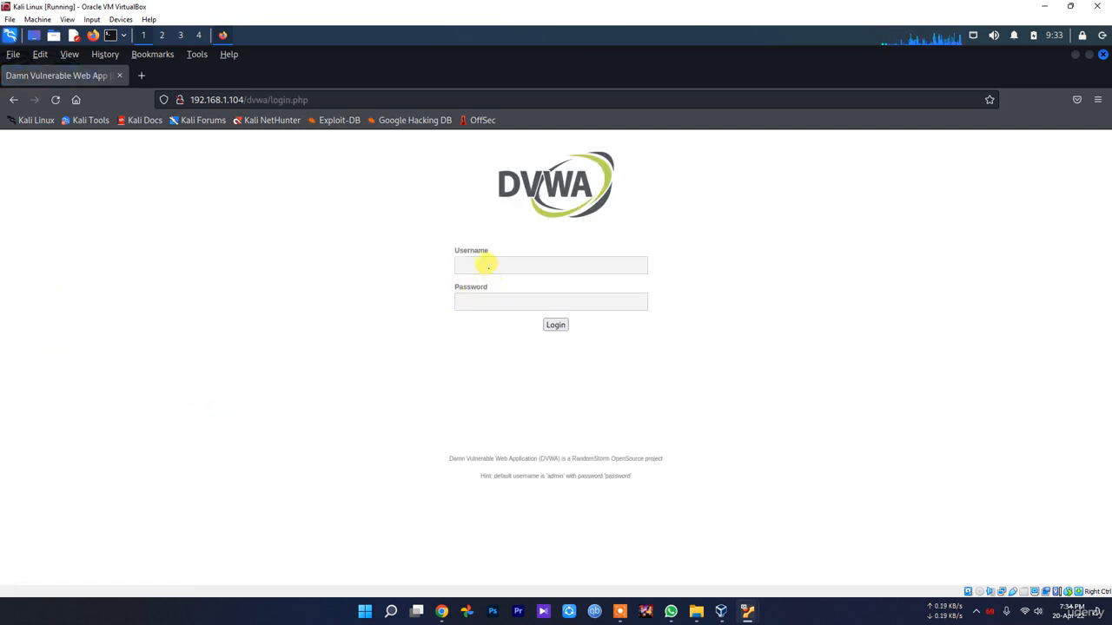
click(550, 265)
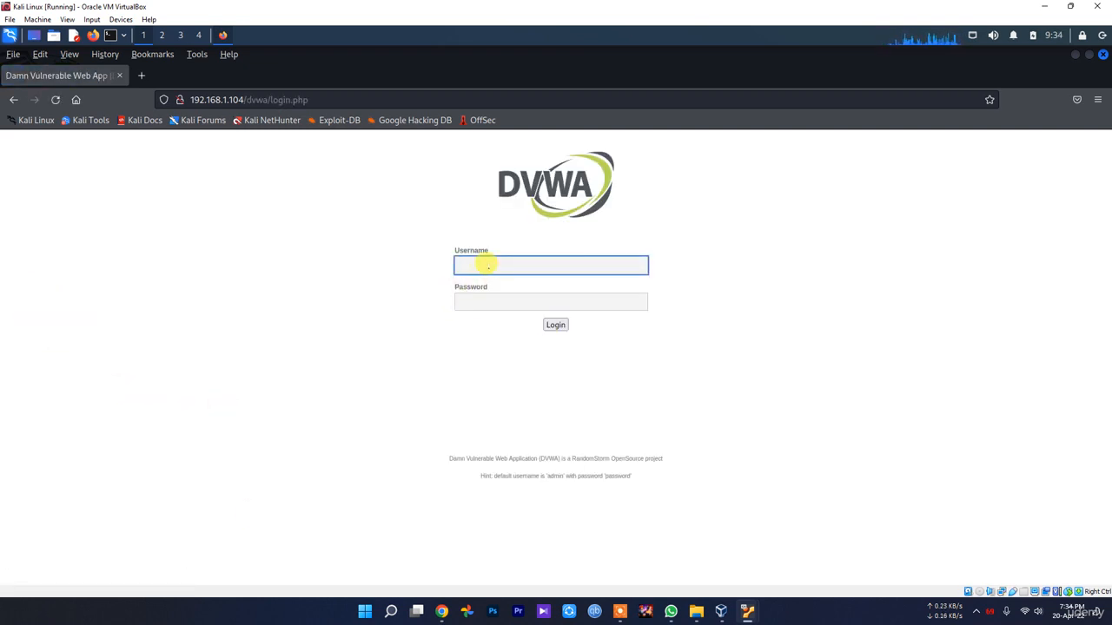
click(550, 265)
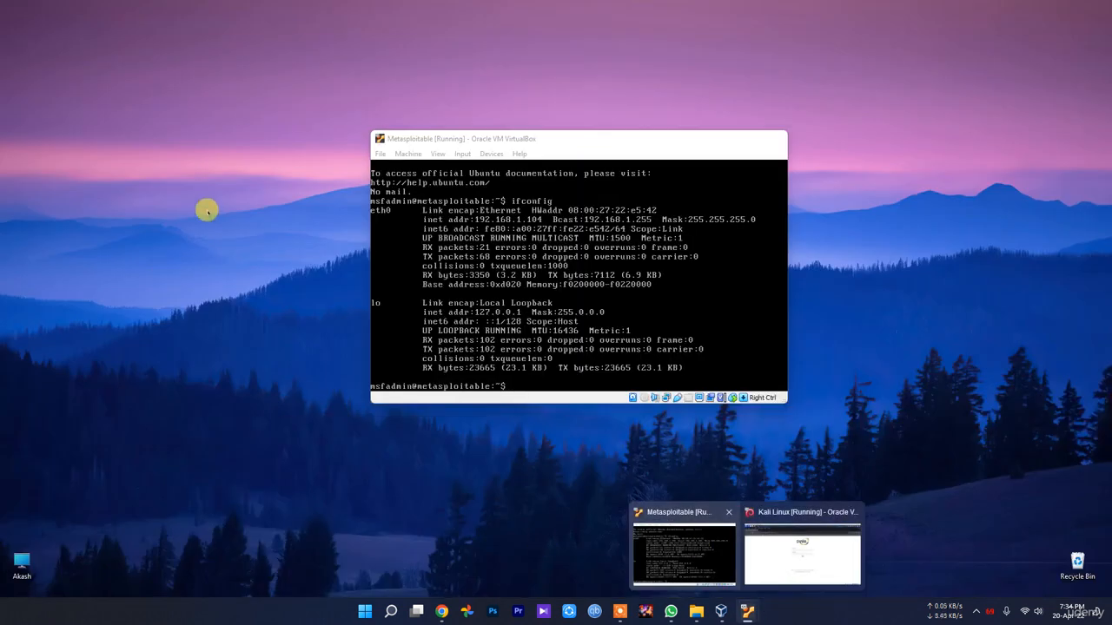
click(801, 554)
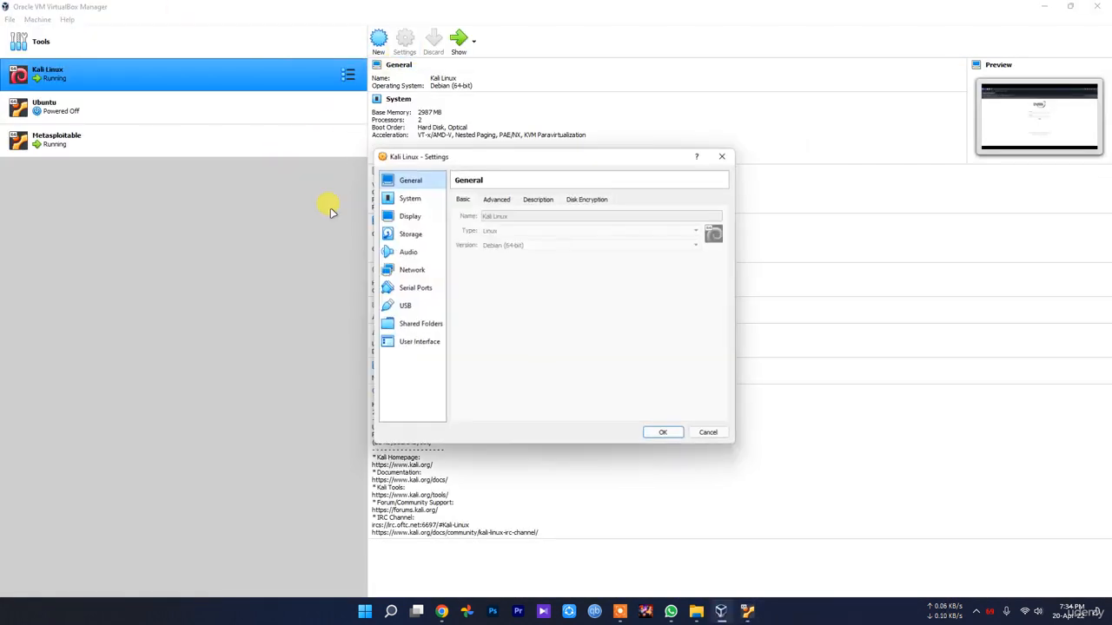
- View Kali Linux's Network page showing Bridged Adapter, then cancel the dialog
click(412, 269)
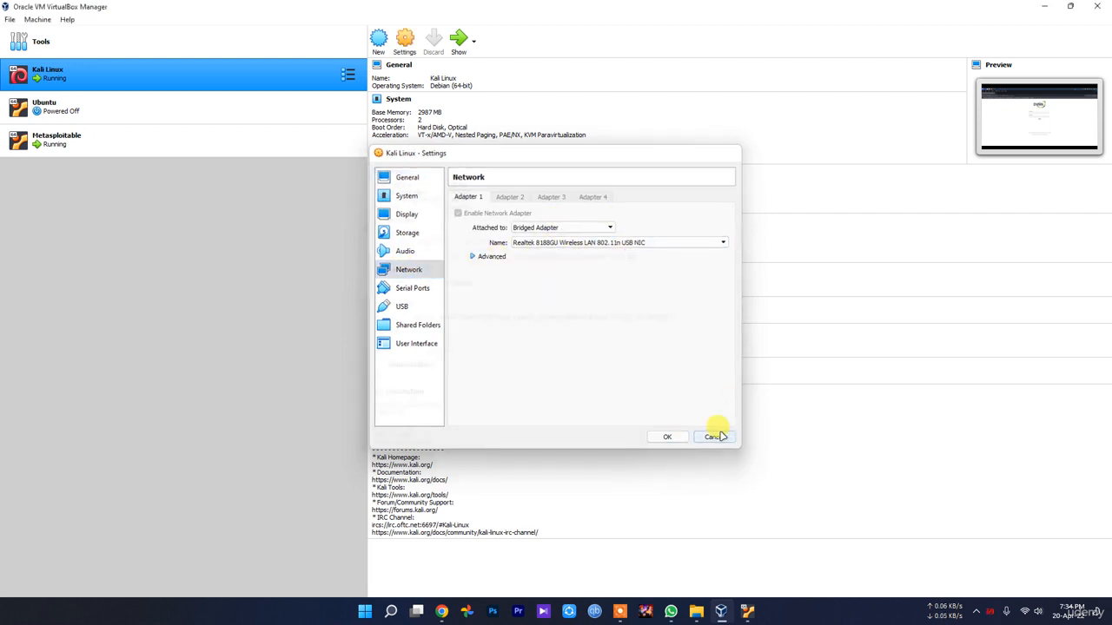
click(712, 437)
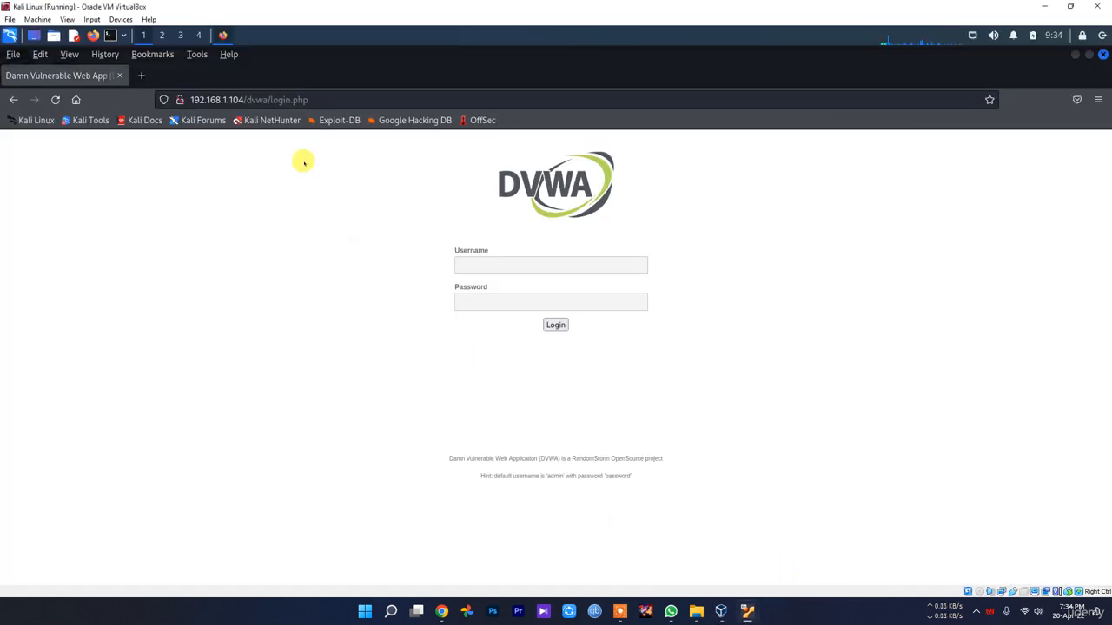
click(550, 265)
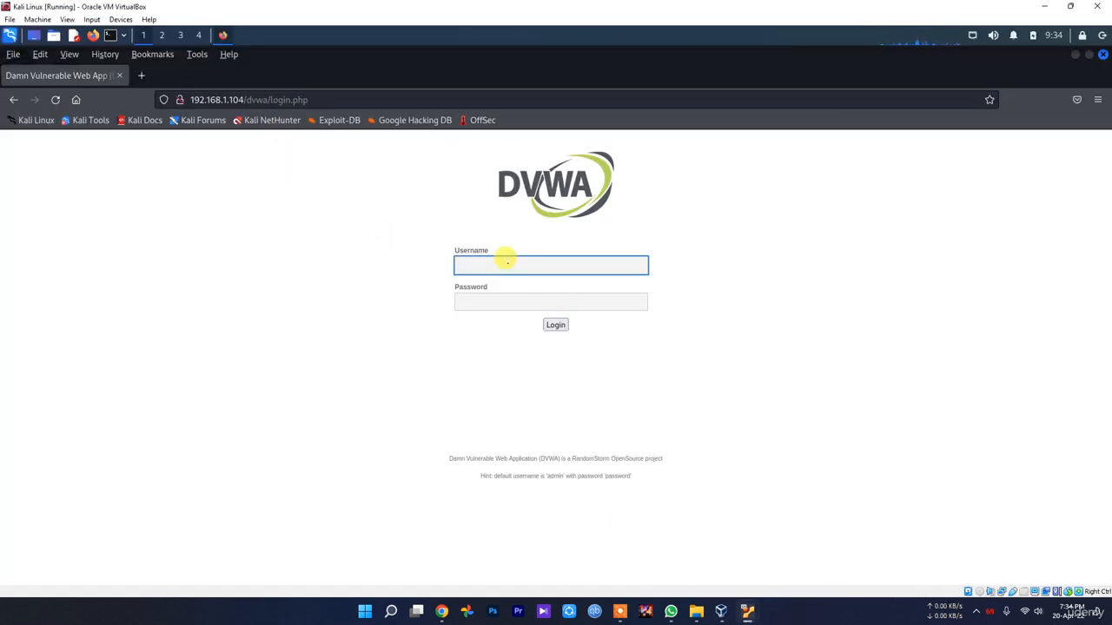
text(admin)
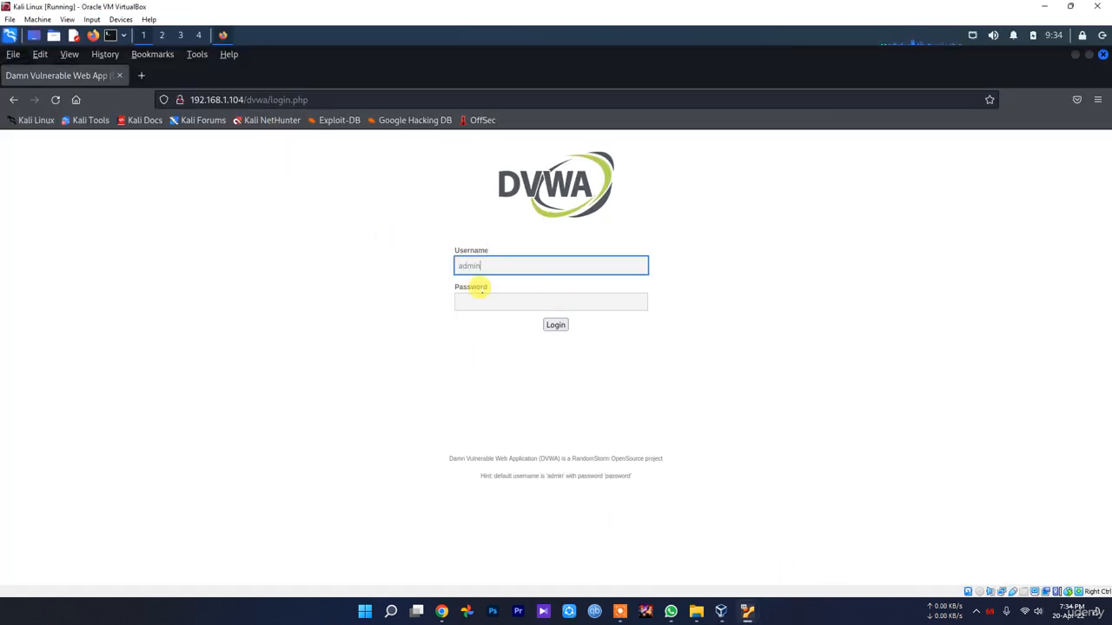
text(password)
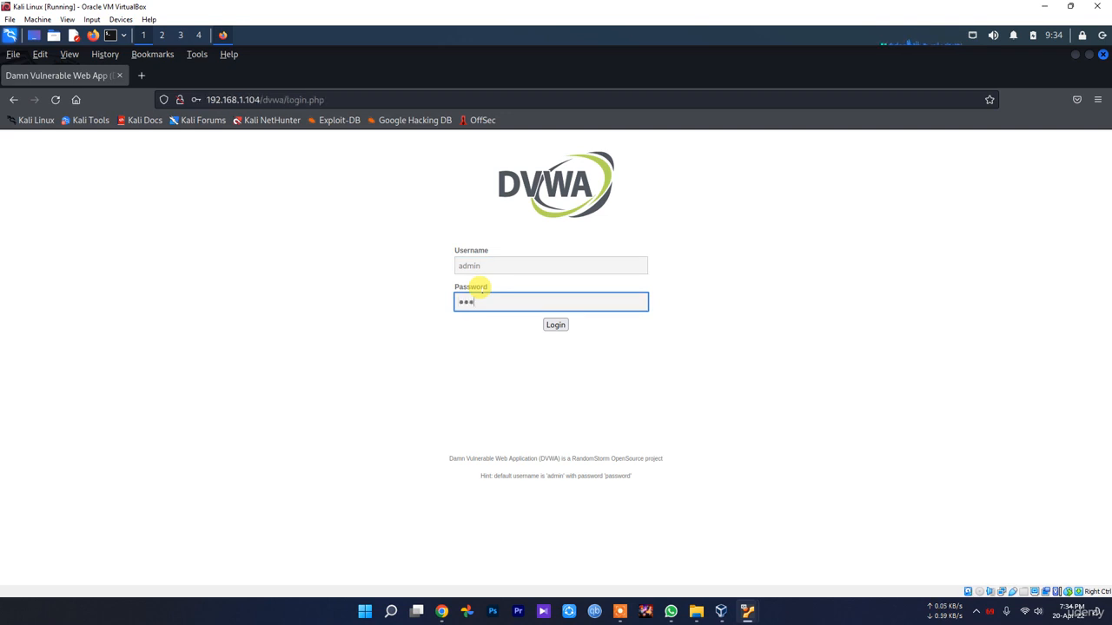
click(555, 324)
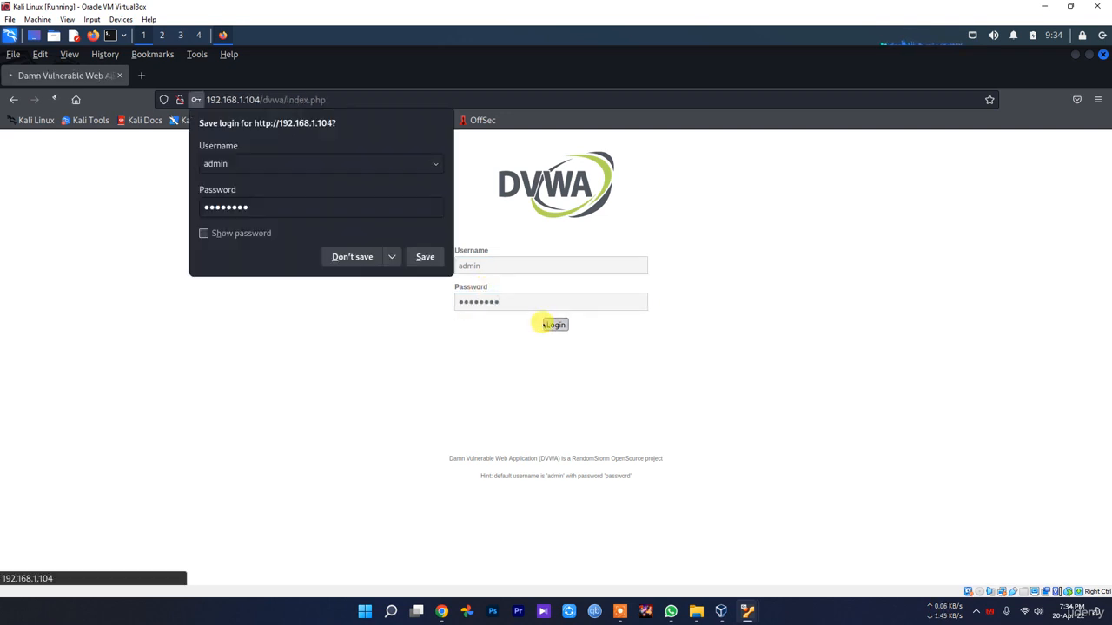
click(553, 324)
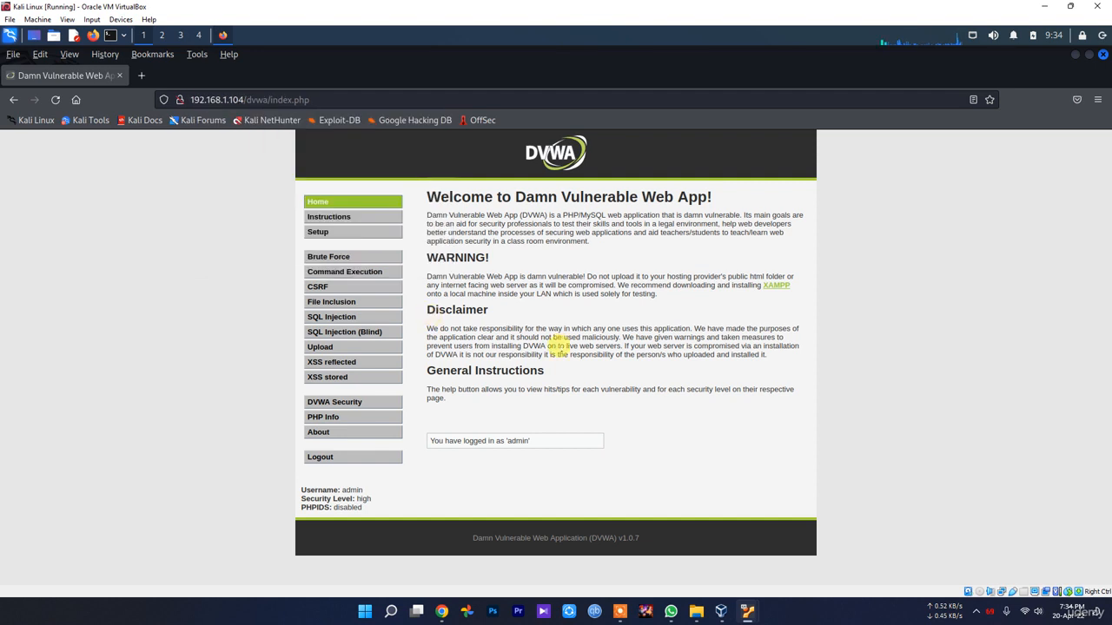
mouse_move(345, 316)
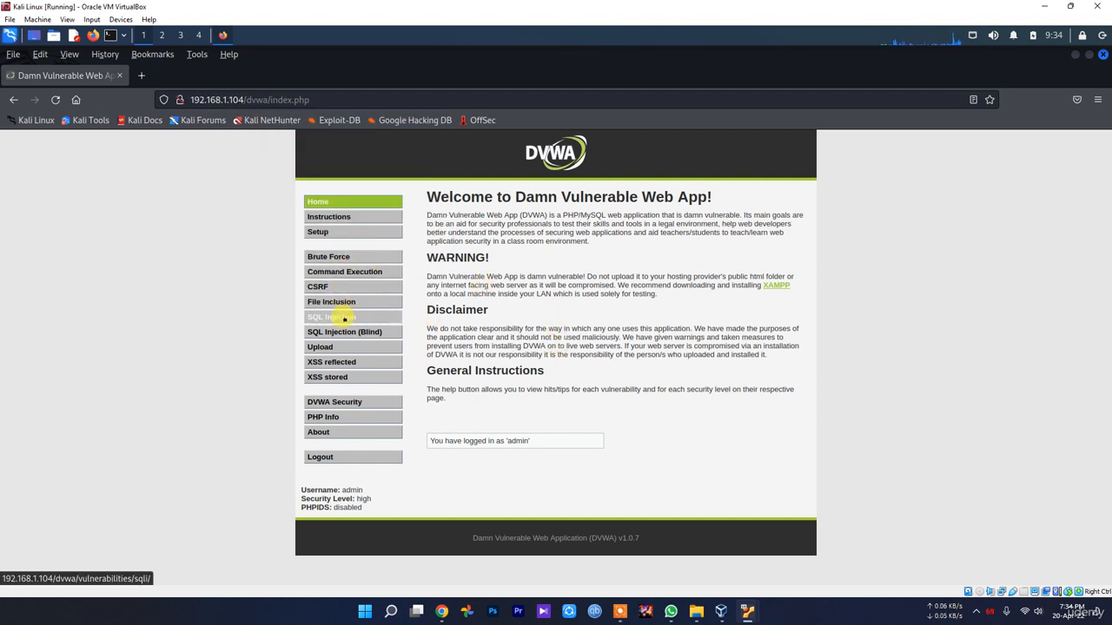
mouse_move(376, 304)
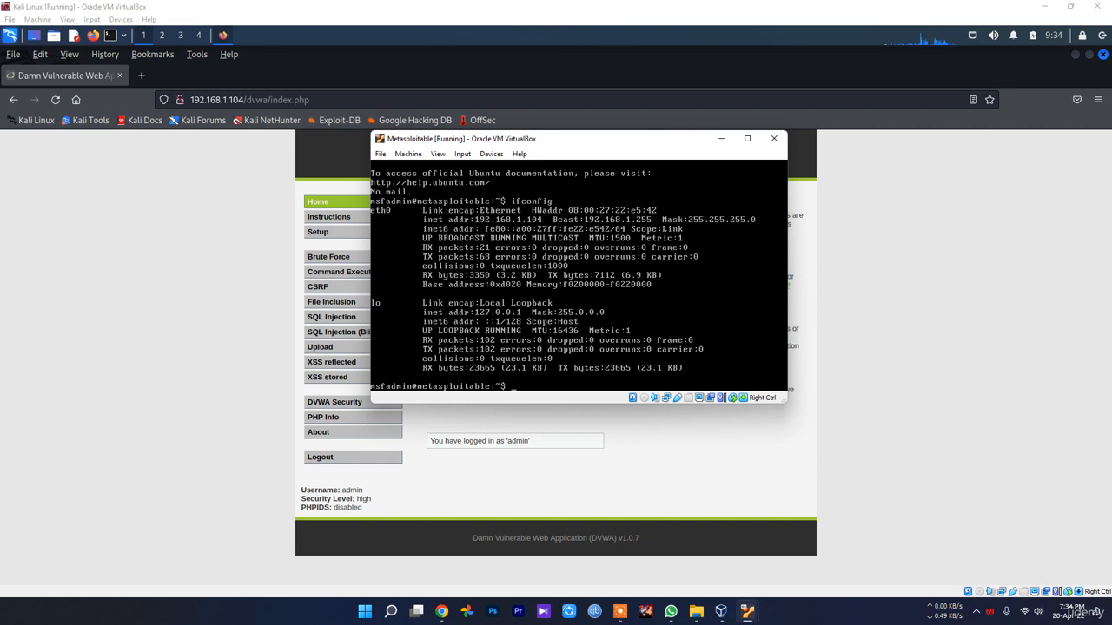
mouse_move(536, 478)
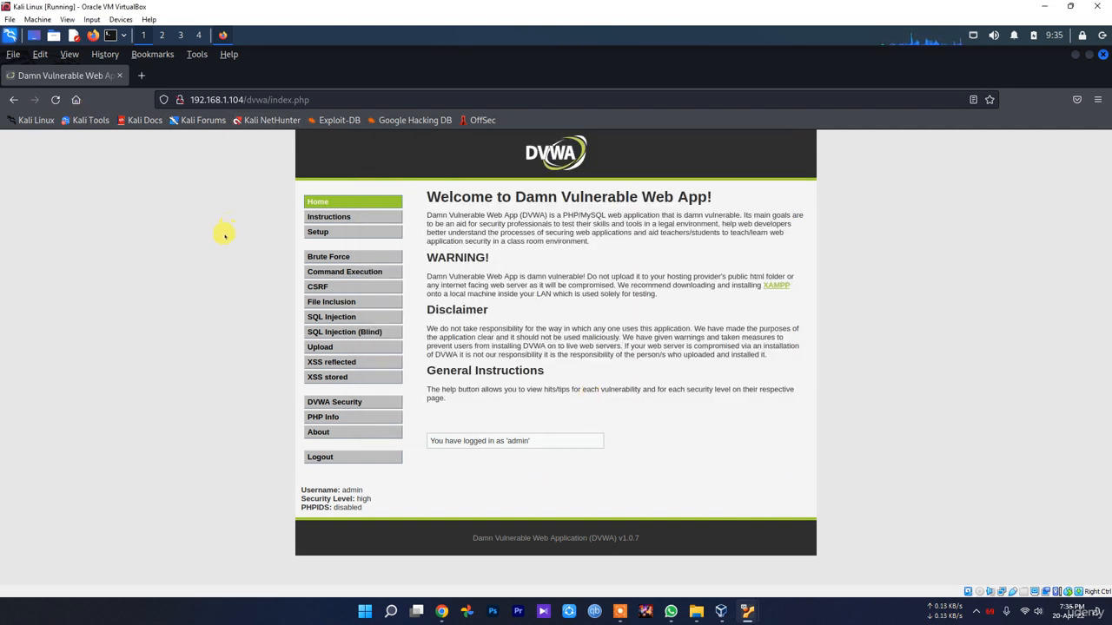
mouse_move(611, 319)
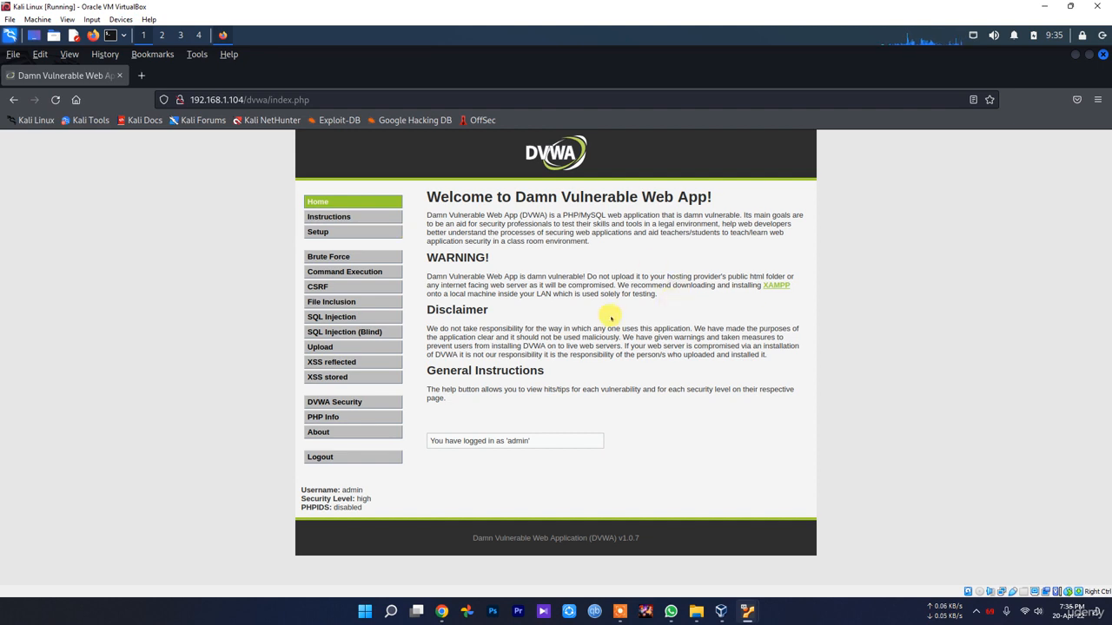
mouse_move(612, 321)
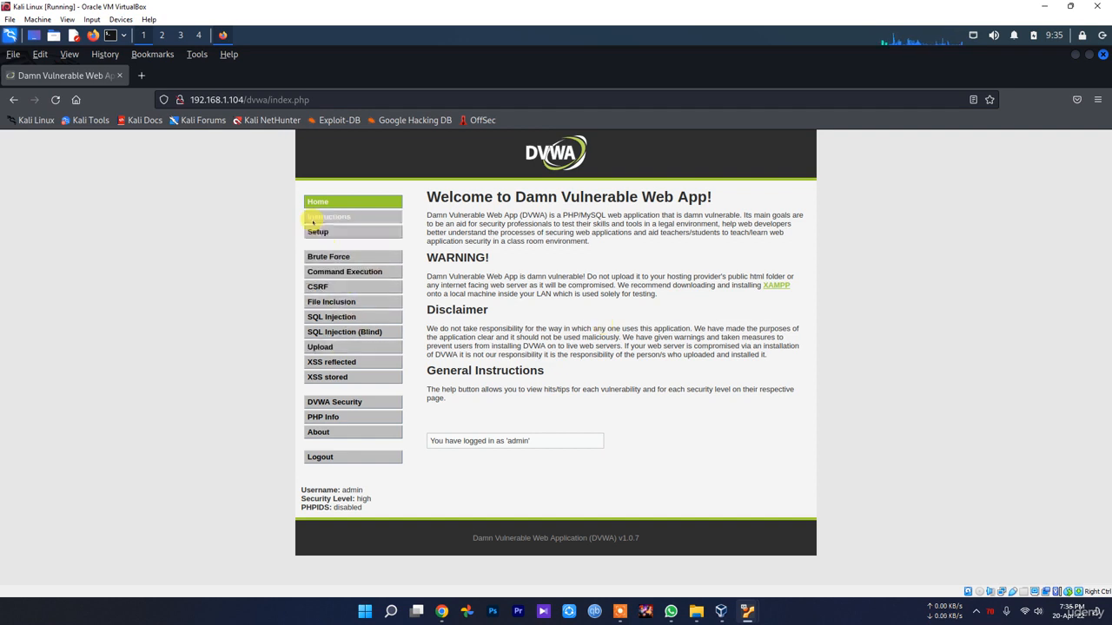
mouse_move(323, 417)
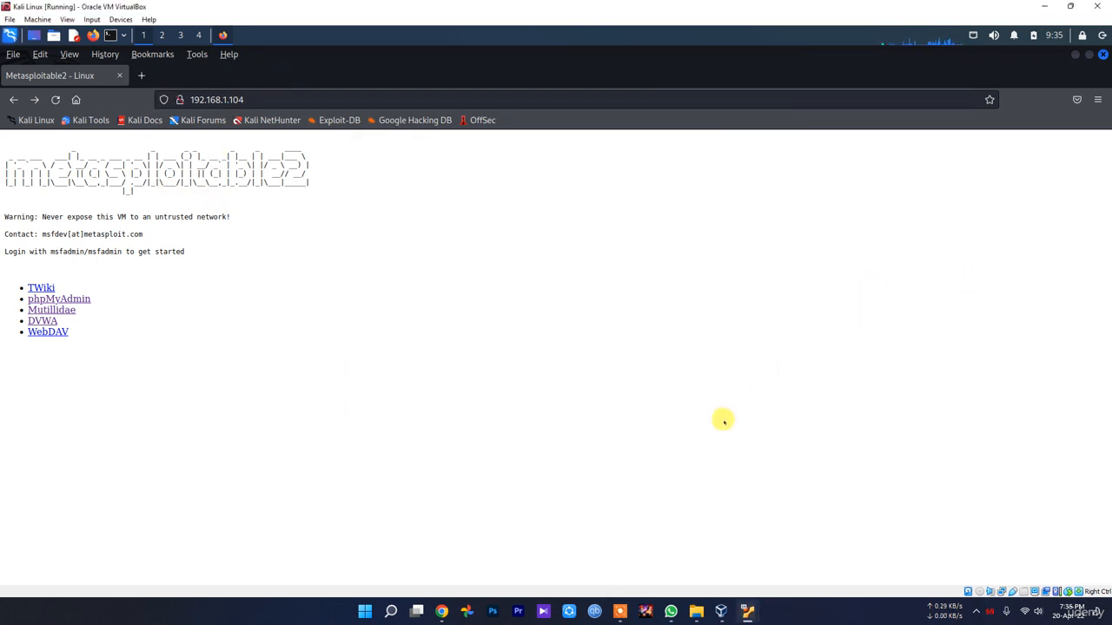
mouse_move(202, 120)
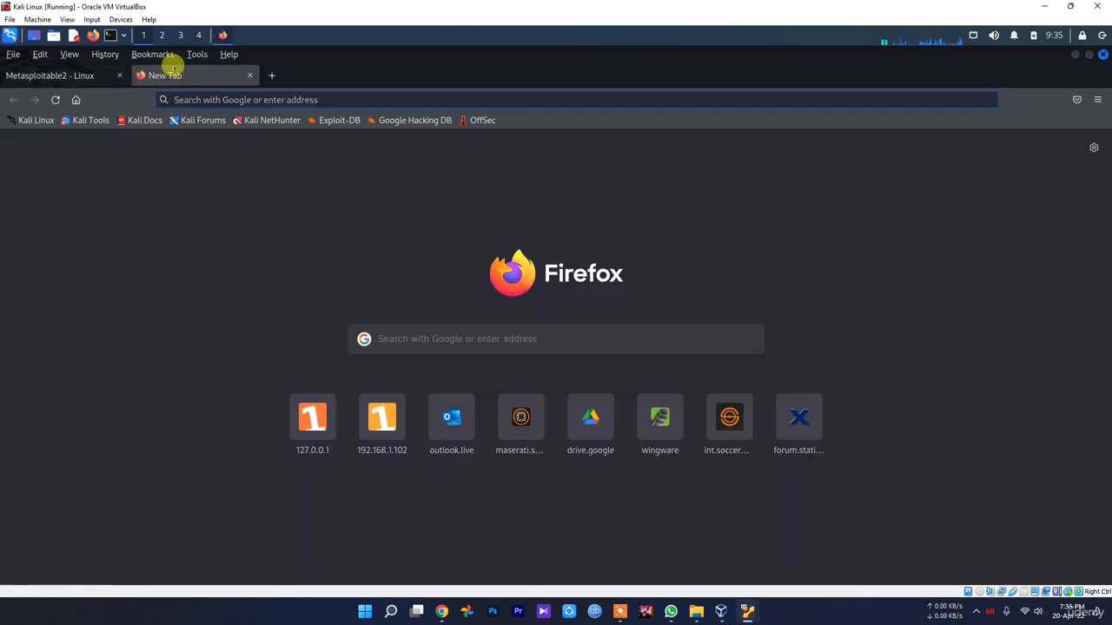
mouse_move(108, 35)
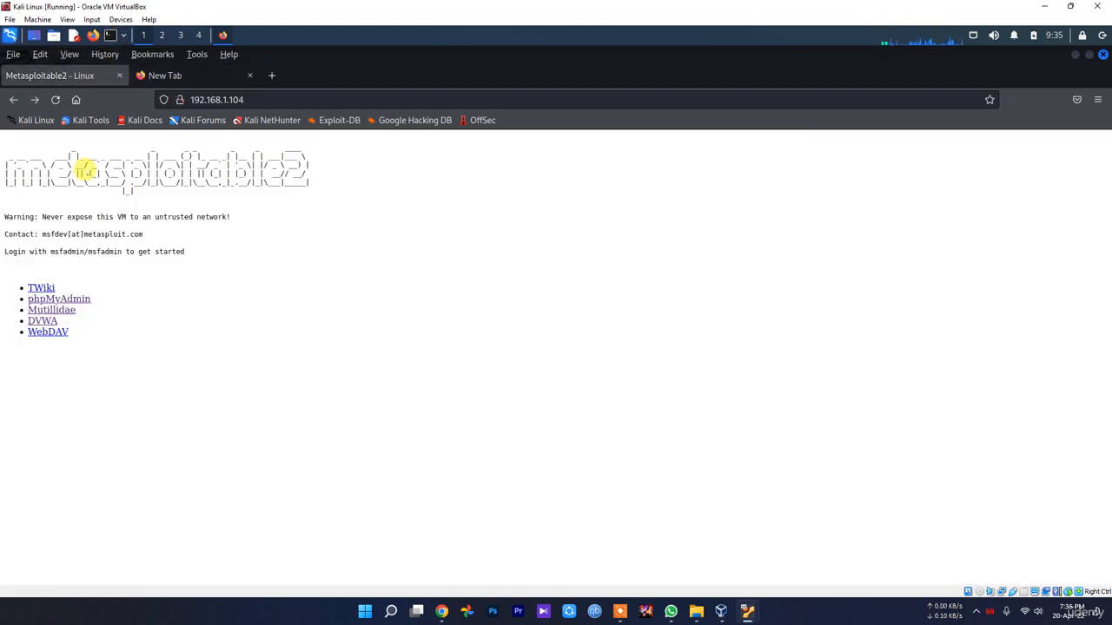
mouse_move(54, 354)
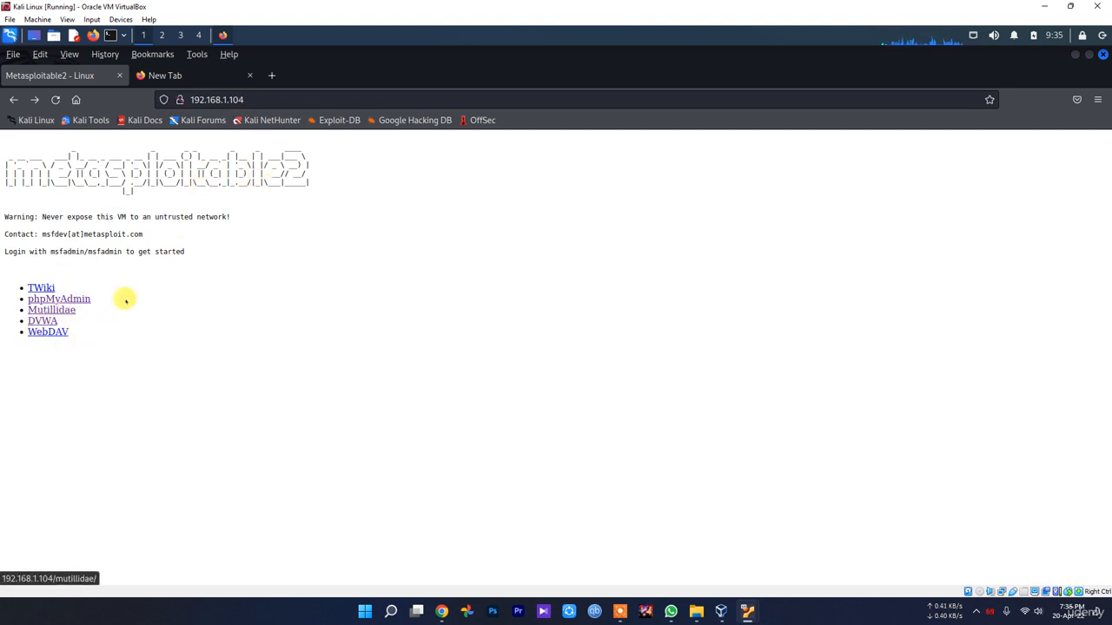
mouse_move(158, 285)
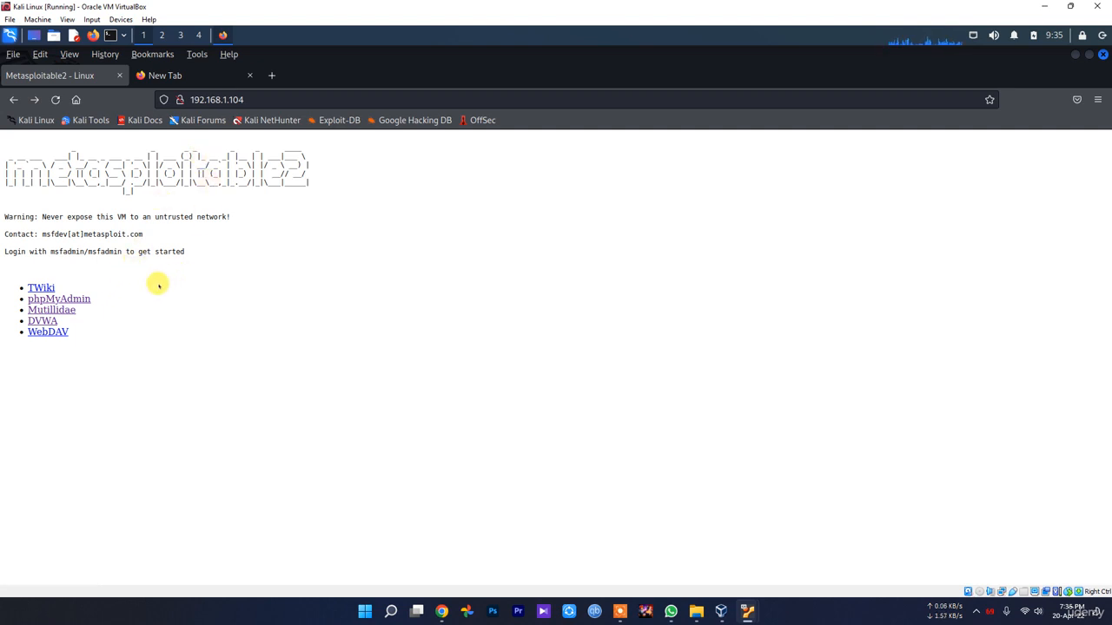
mouse_move(213, 267)
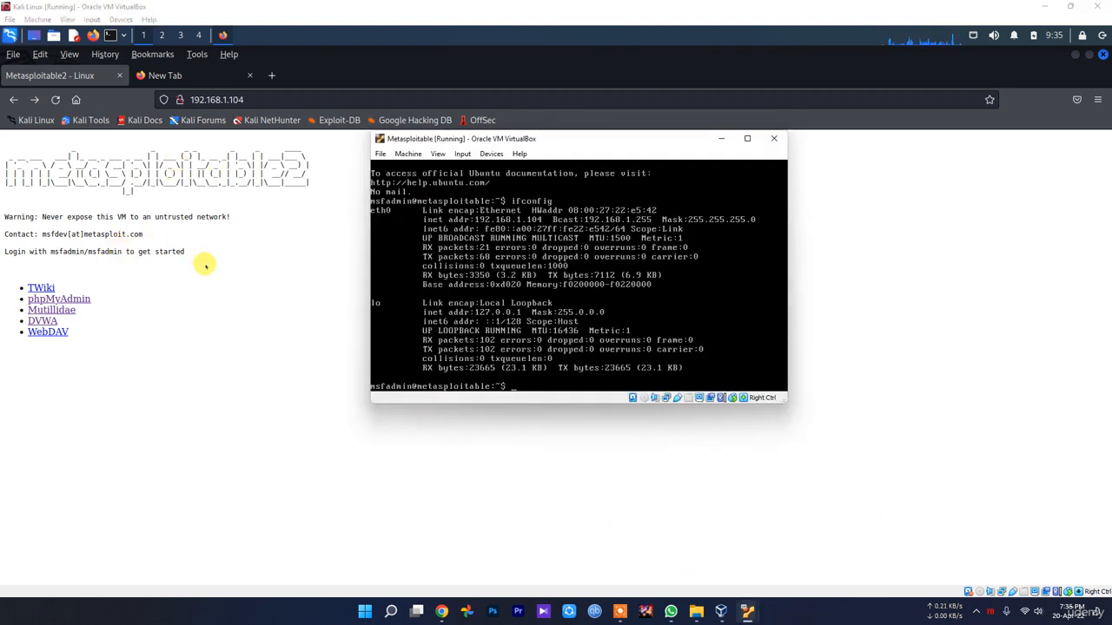
mouse_move(200, 236)
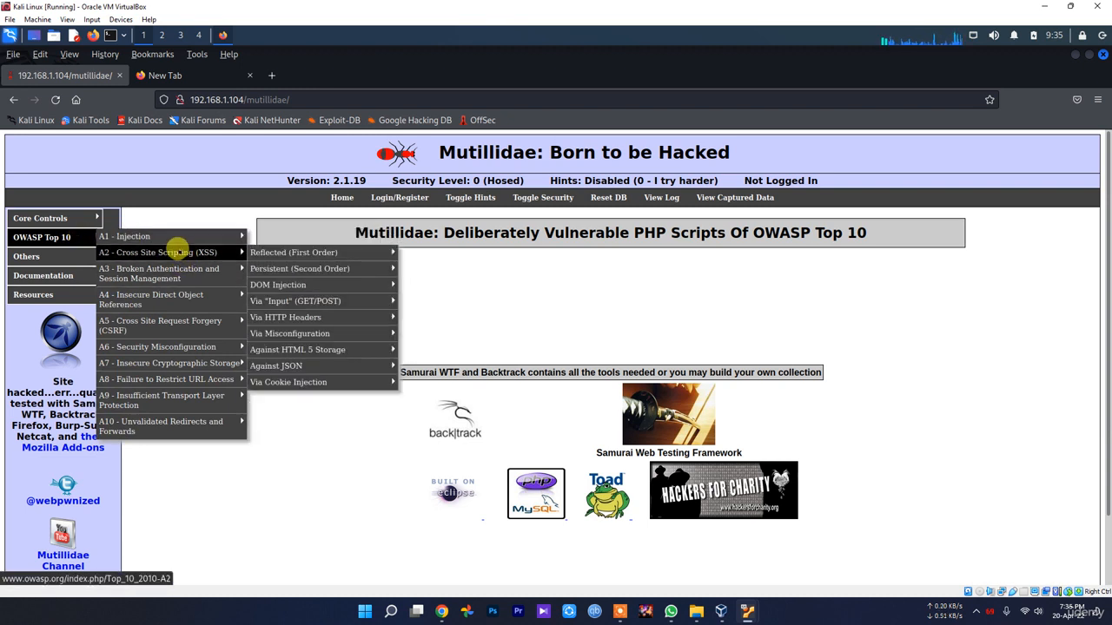
mouse_move(293, 252)
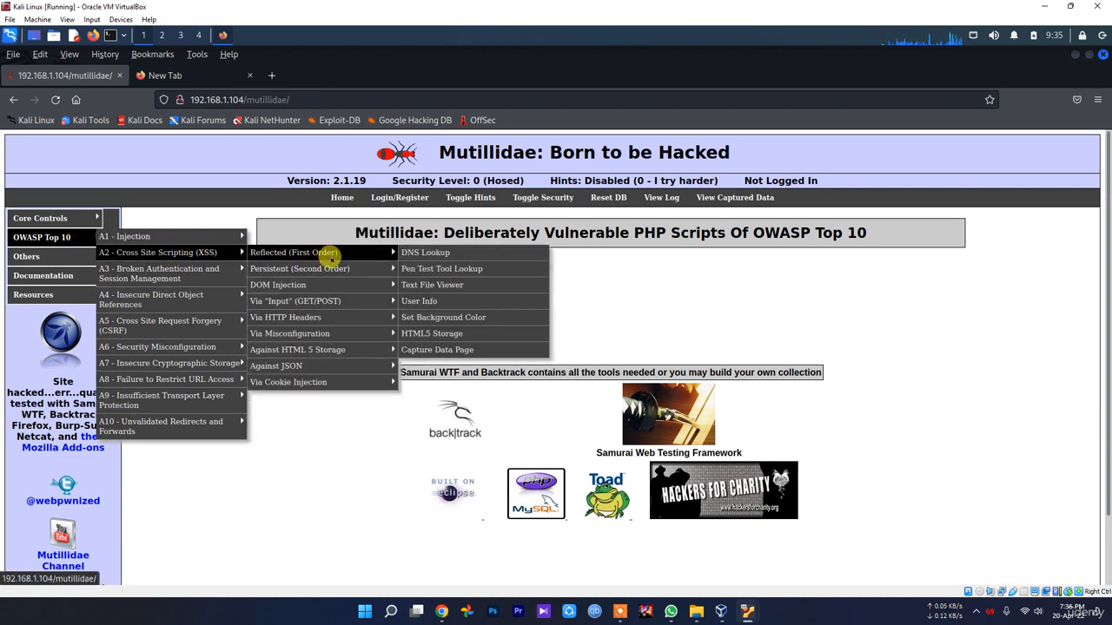
mouse_move(321, 364)
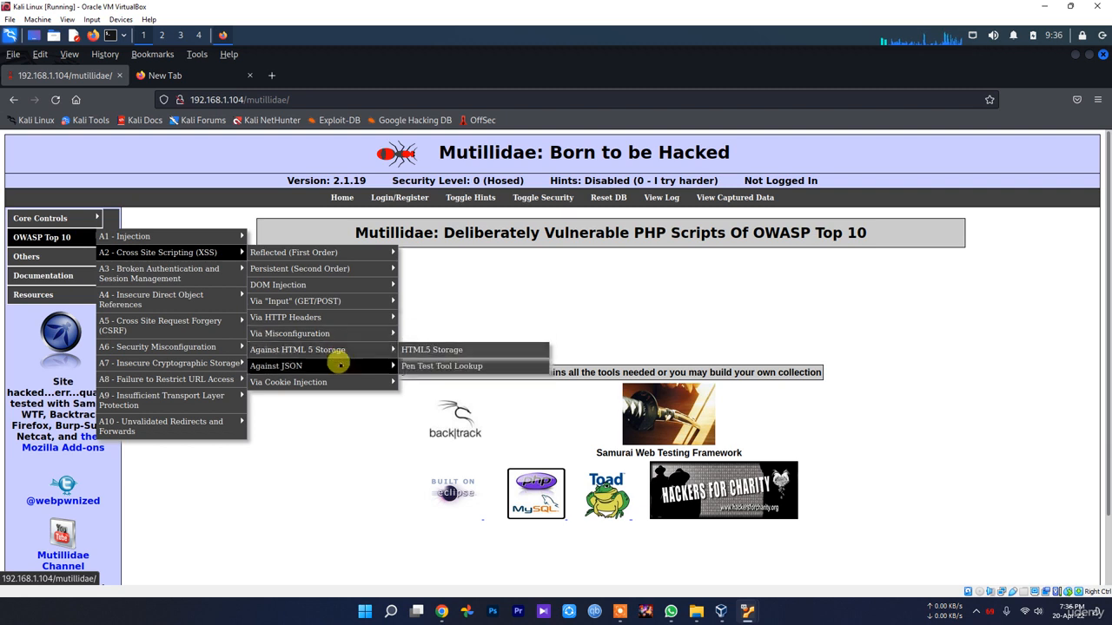
mouse_move(157, 347)
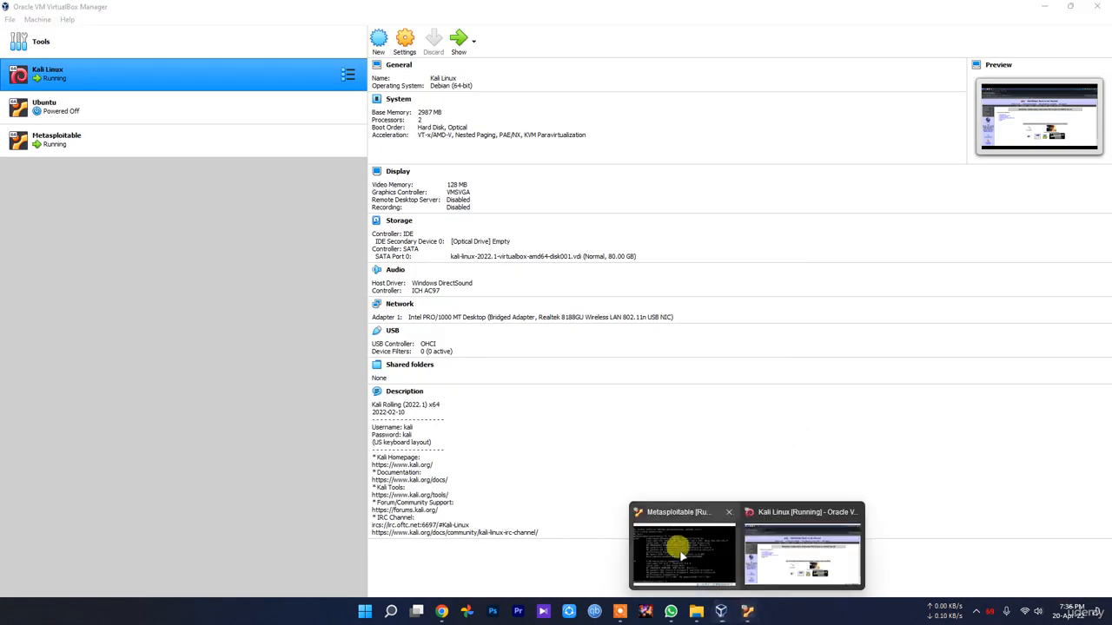
- Run poweroff then sudo poweroff in Metasploitable, cancelling the Close Virtual Machine dialog
click(683, 552)
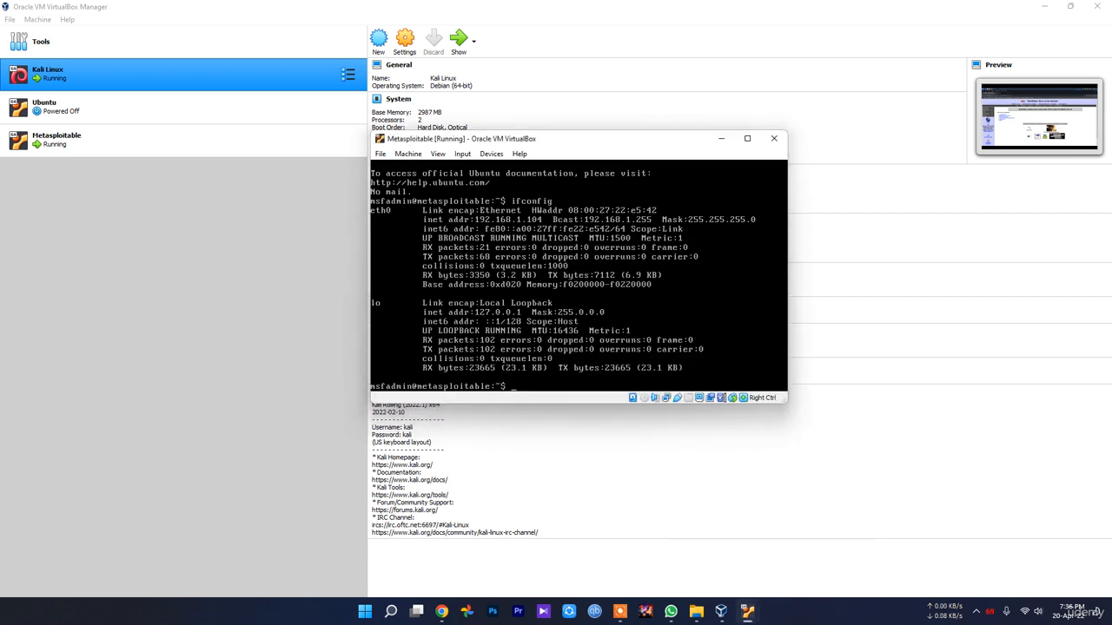
text(pow)
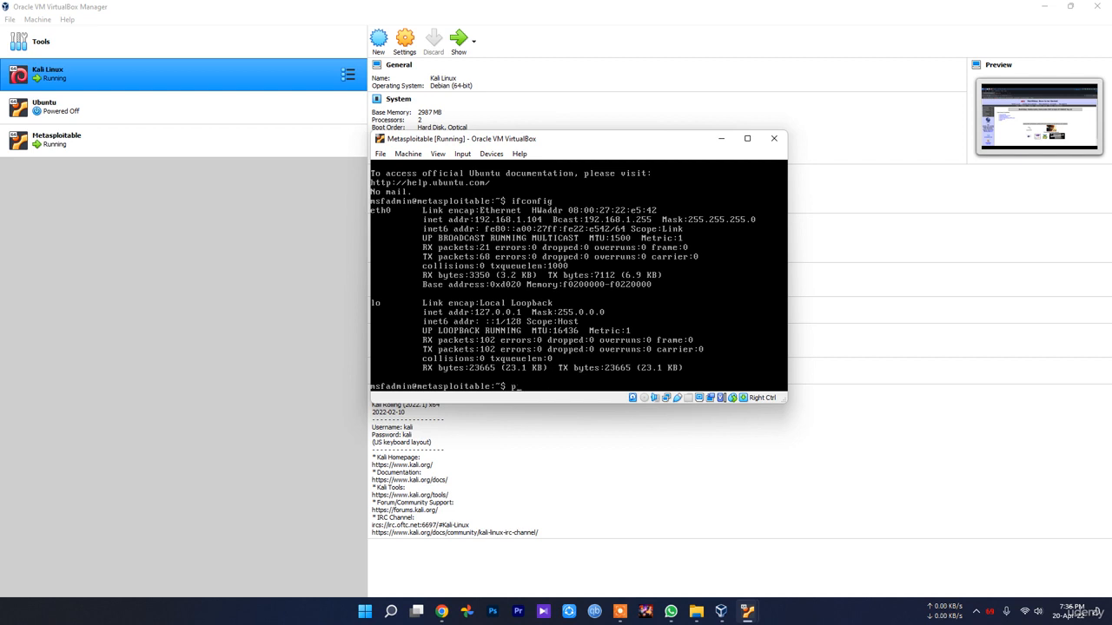
text(poweroff)
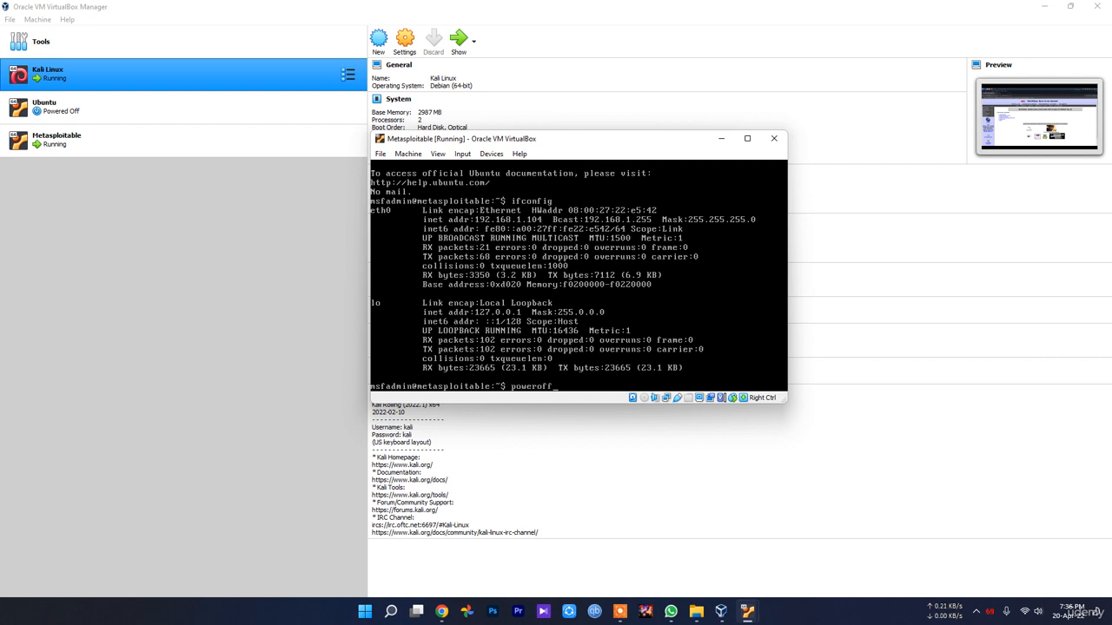
key(Return)
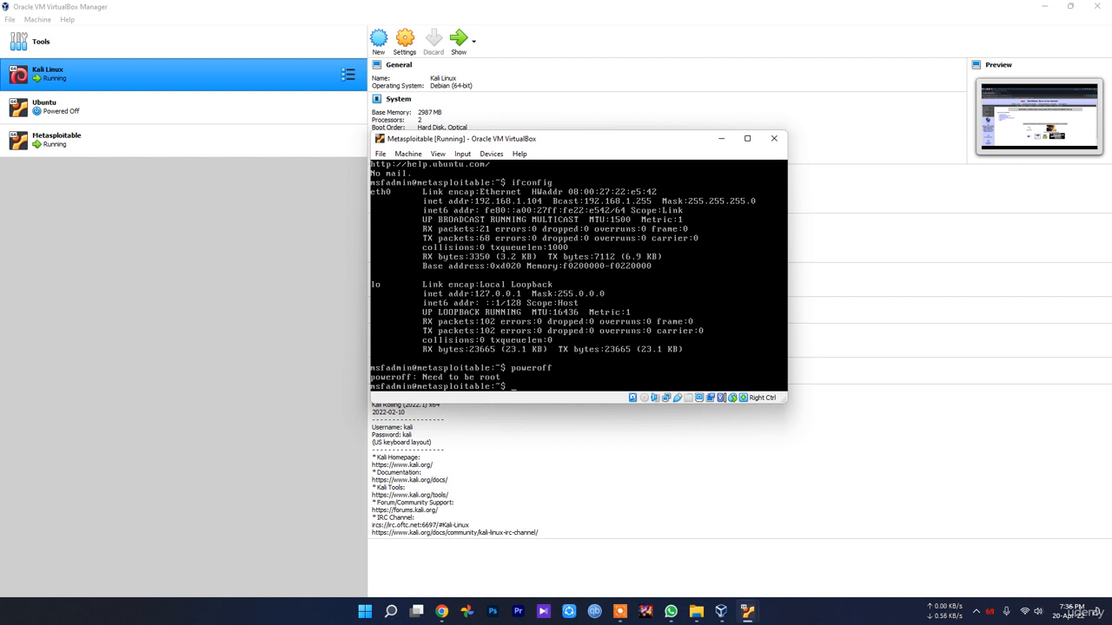
text(sudo poweroff)
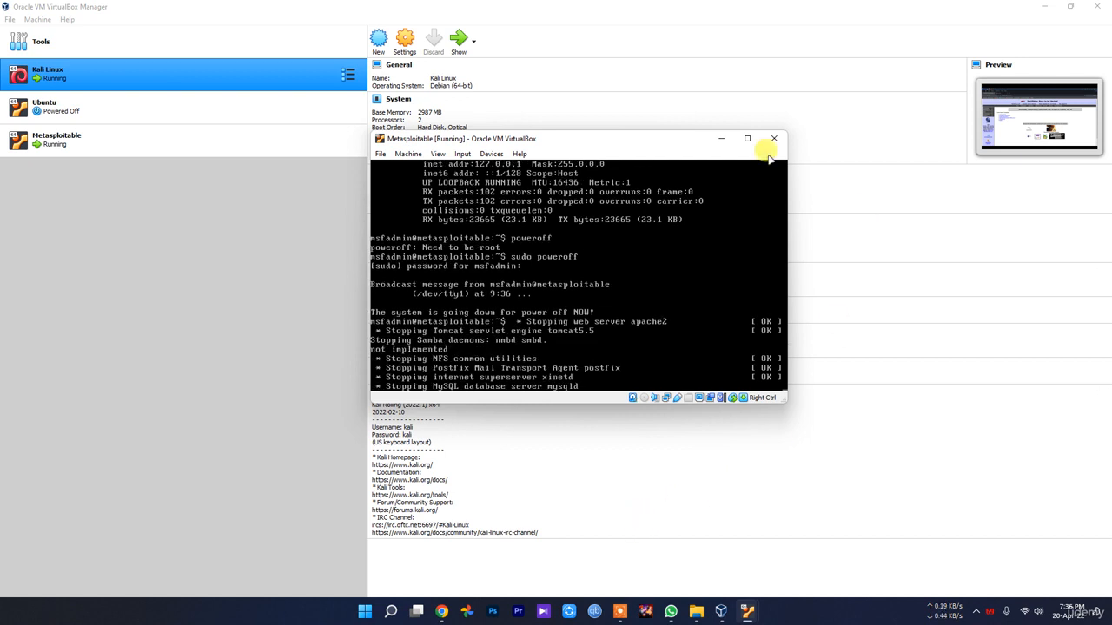
click(773, 138)
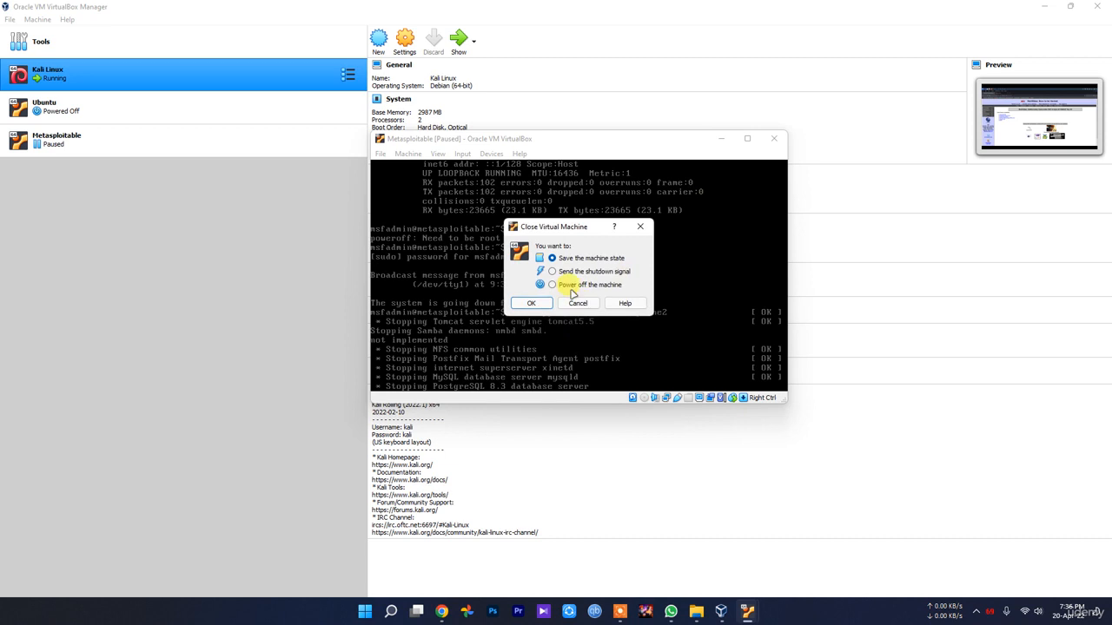
click(578, 302)
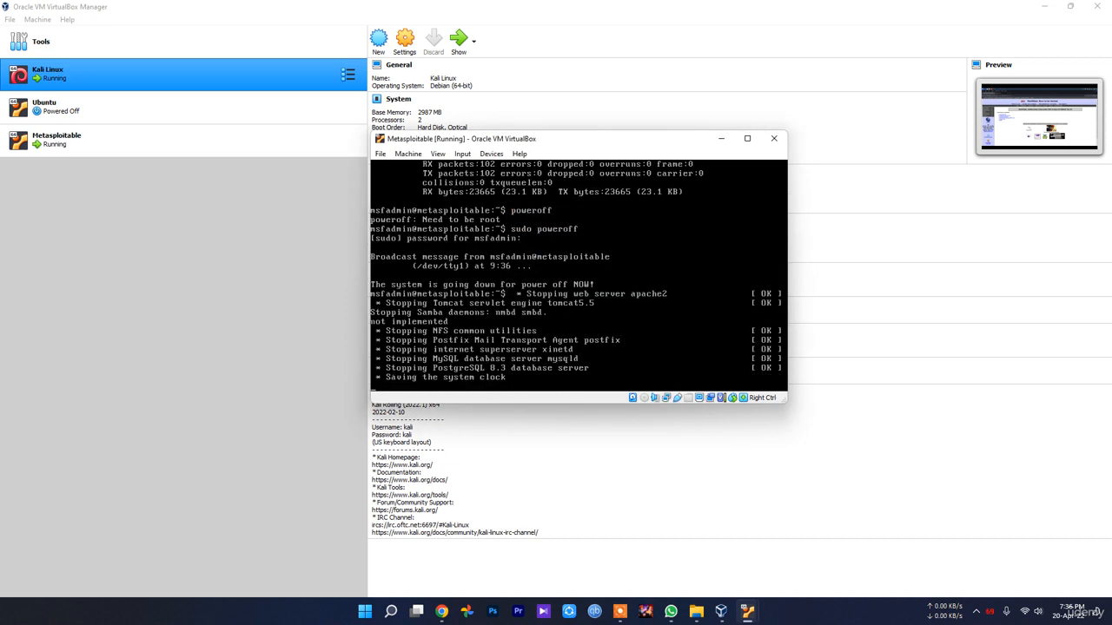